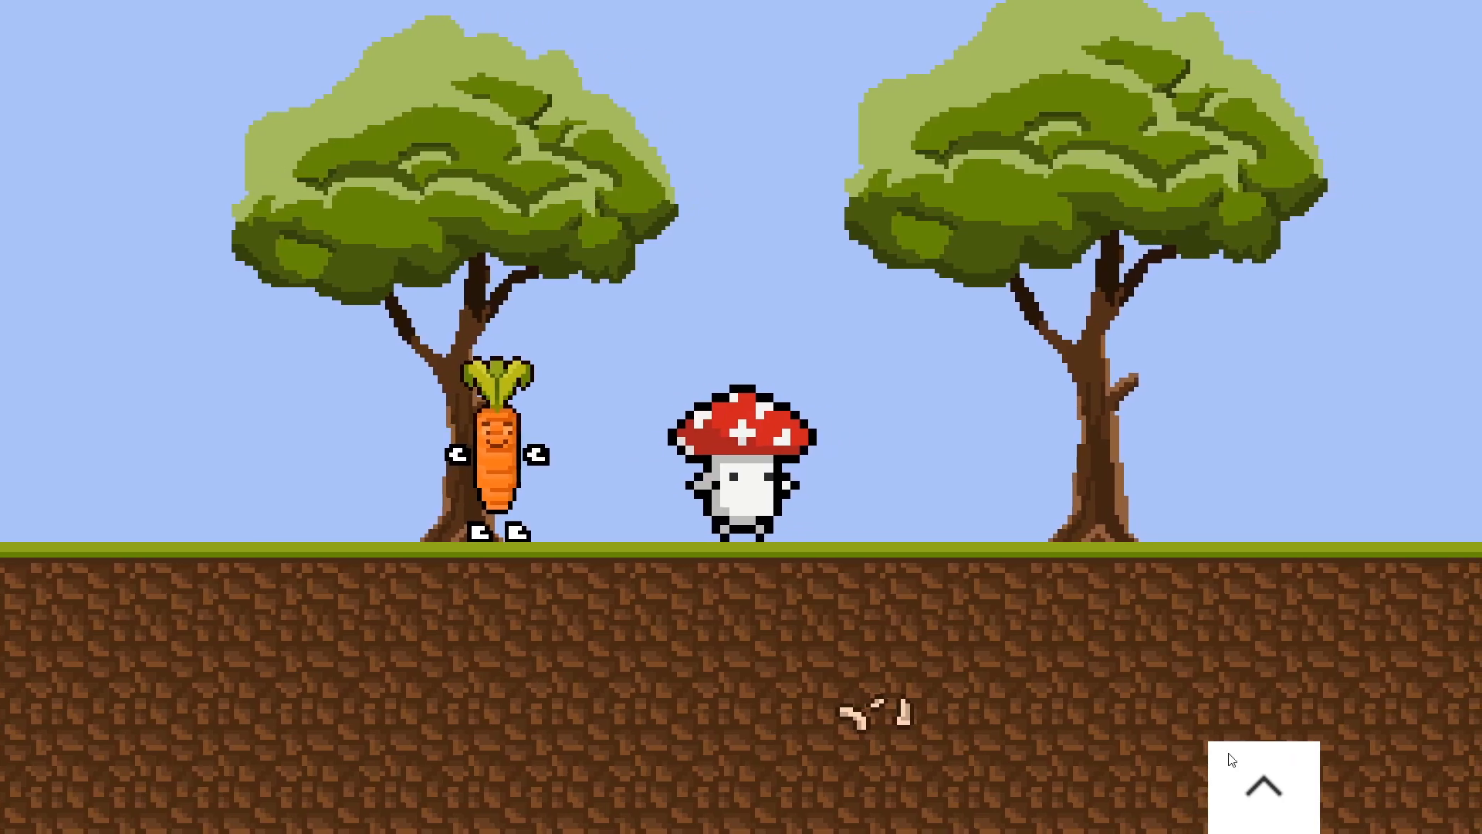
# Step: Open the InputMaster asset and expand the Player map's Movement, Jump and ToggleBuyMenu actions
pyautogui.click(1261, 786)
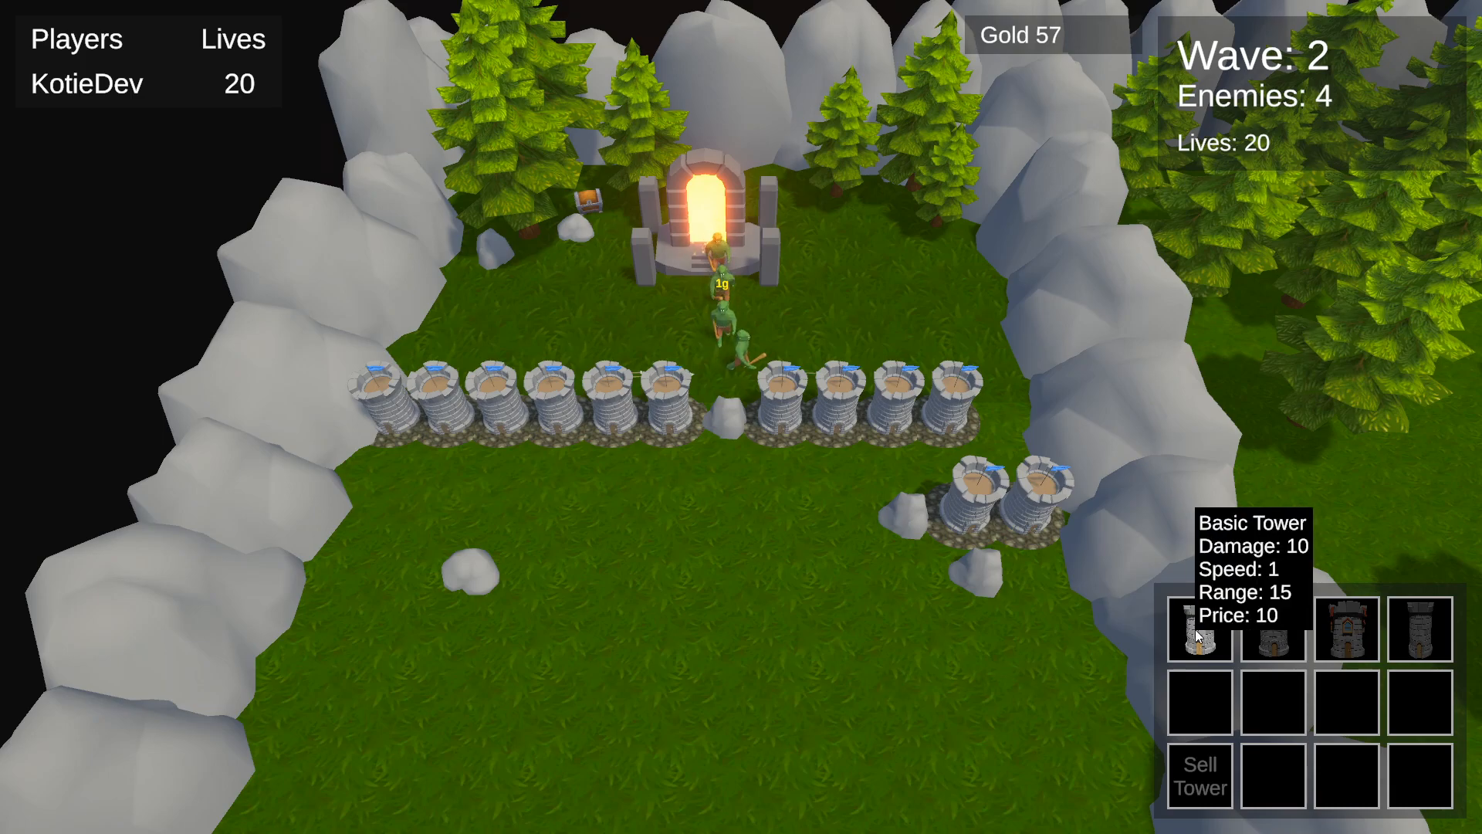
pyautogui.moveTo(915, 527)
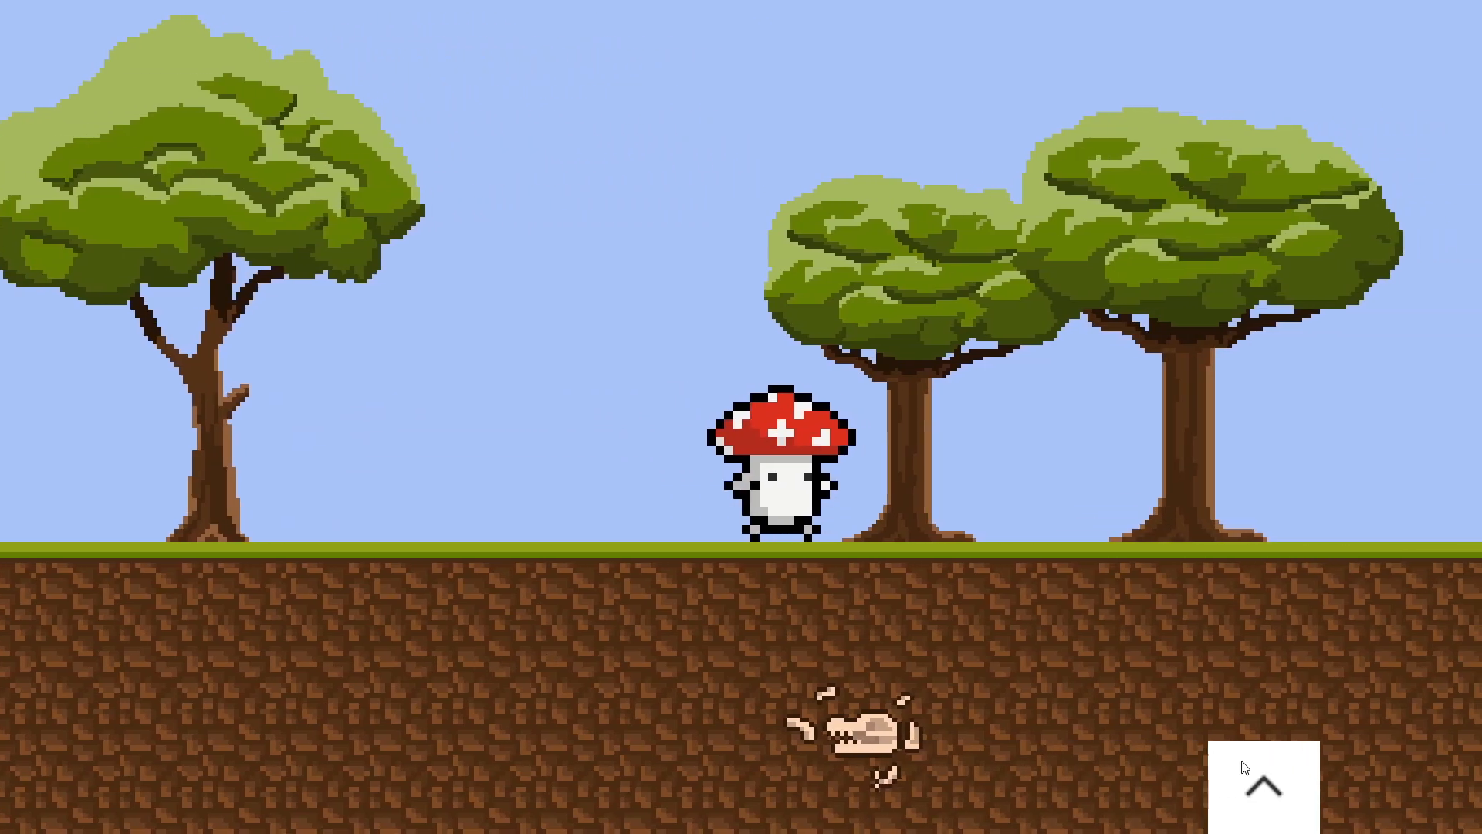
pyautogui.click(1261, 786)
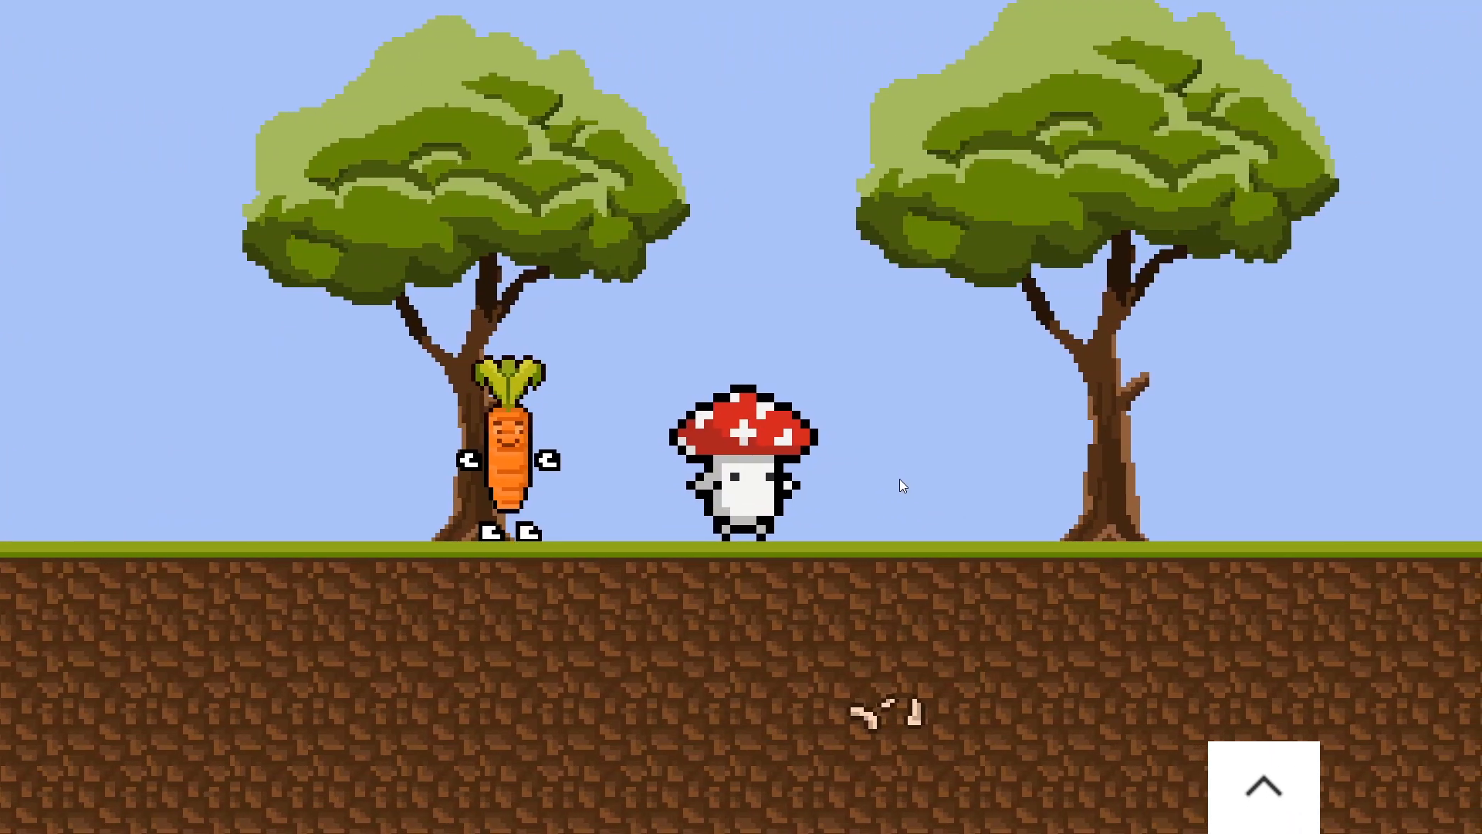
pyautogui.click(1261, 784)
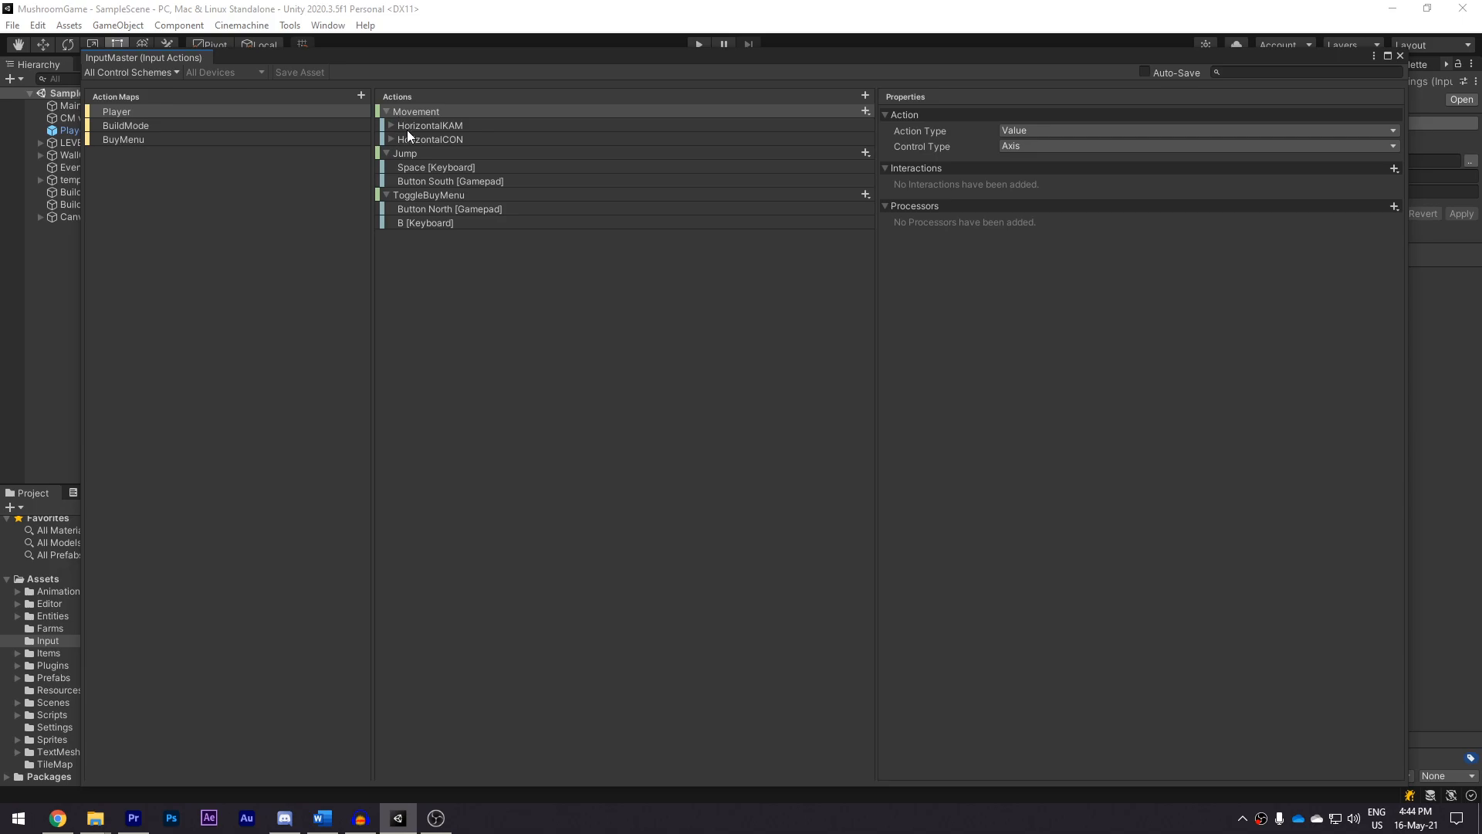
# Step: Inspect the jump gamepad binding, test in Play mode, and bring up the Tools menu of custom editors
pyautogui.click(449, 180)
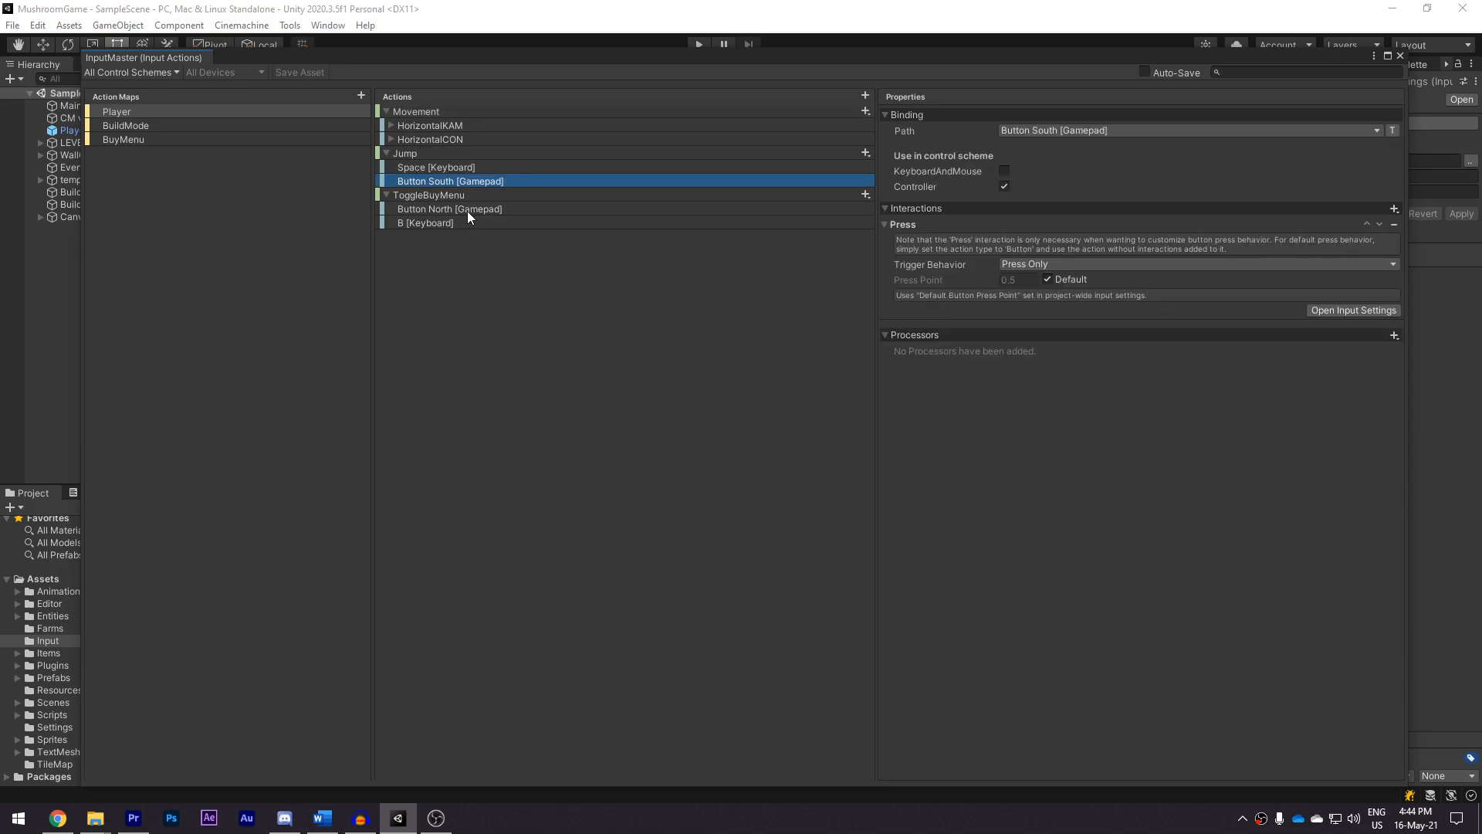
pyautogui.click(125, 125)
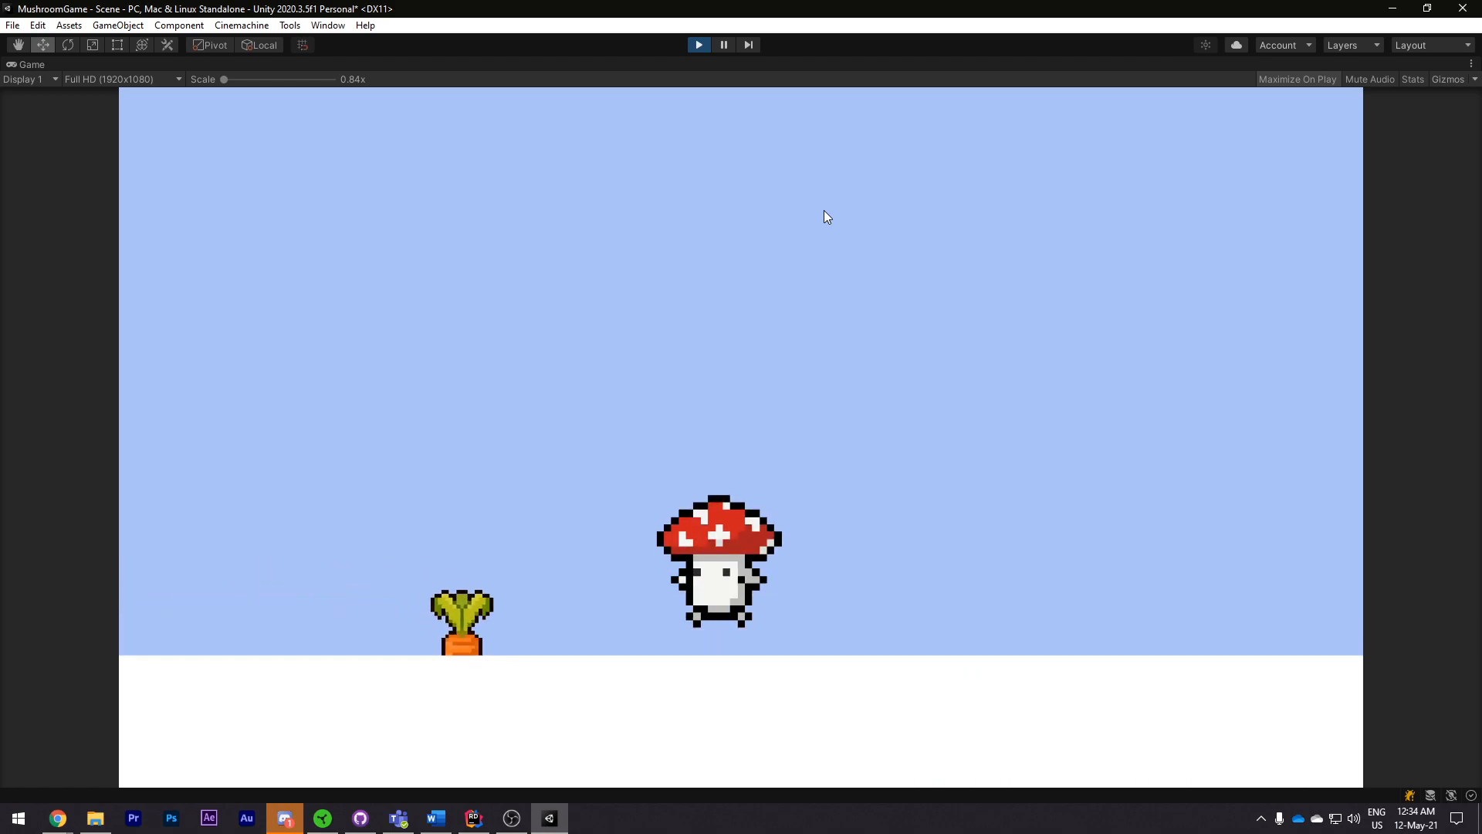
pyautogui.click(289, 25)
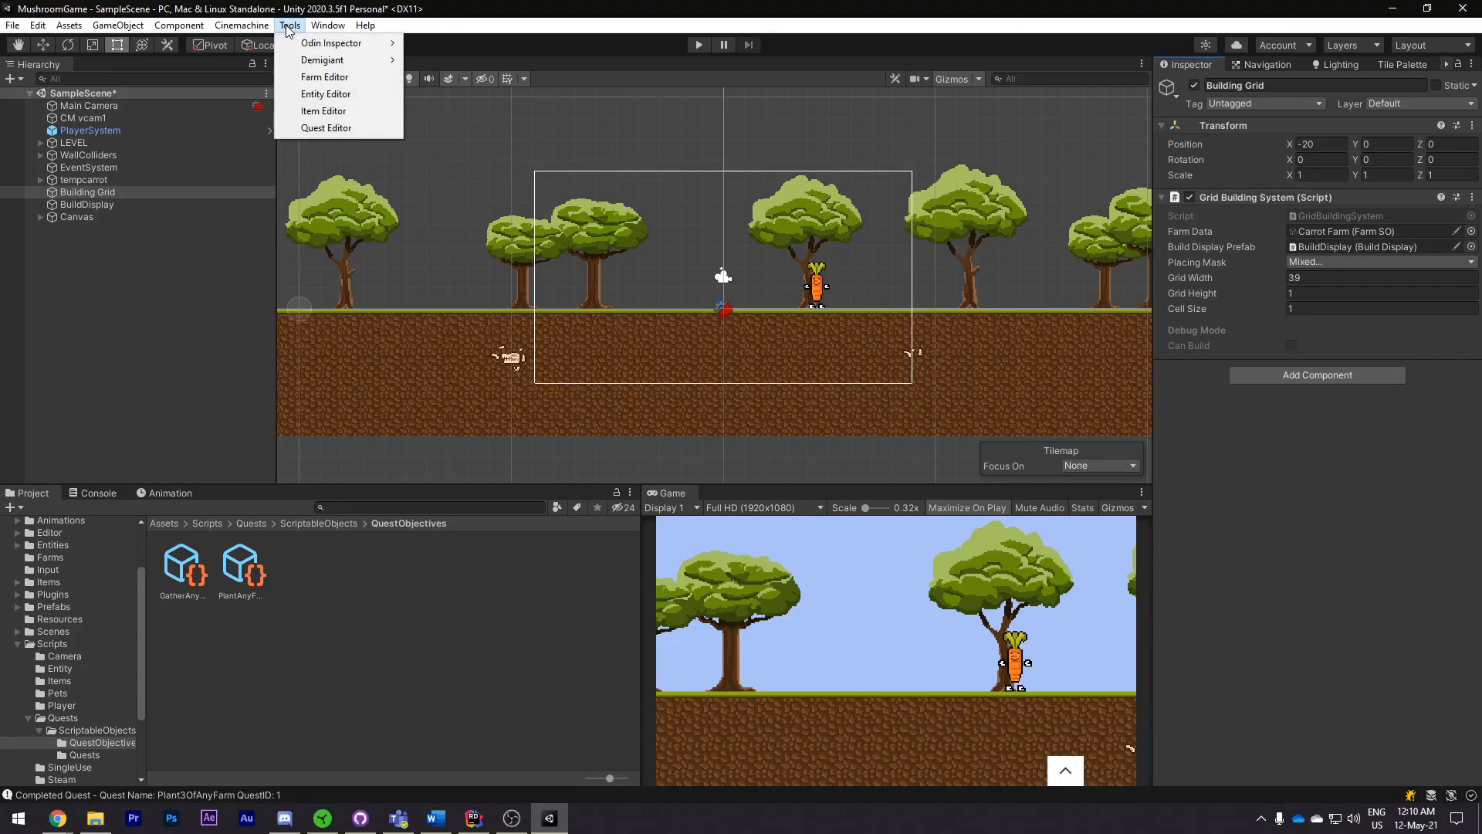
# Step: In the Farm Editor, pick the carrot farm sprite and name the farm 'Test Farm'
pyautogui.click(324, 77)
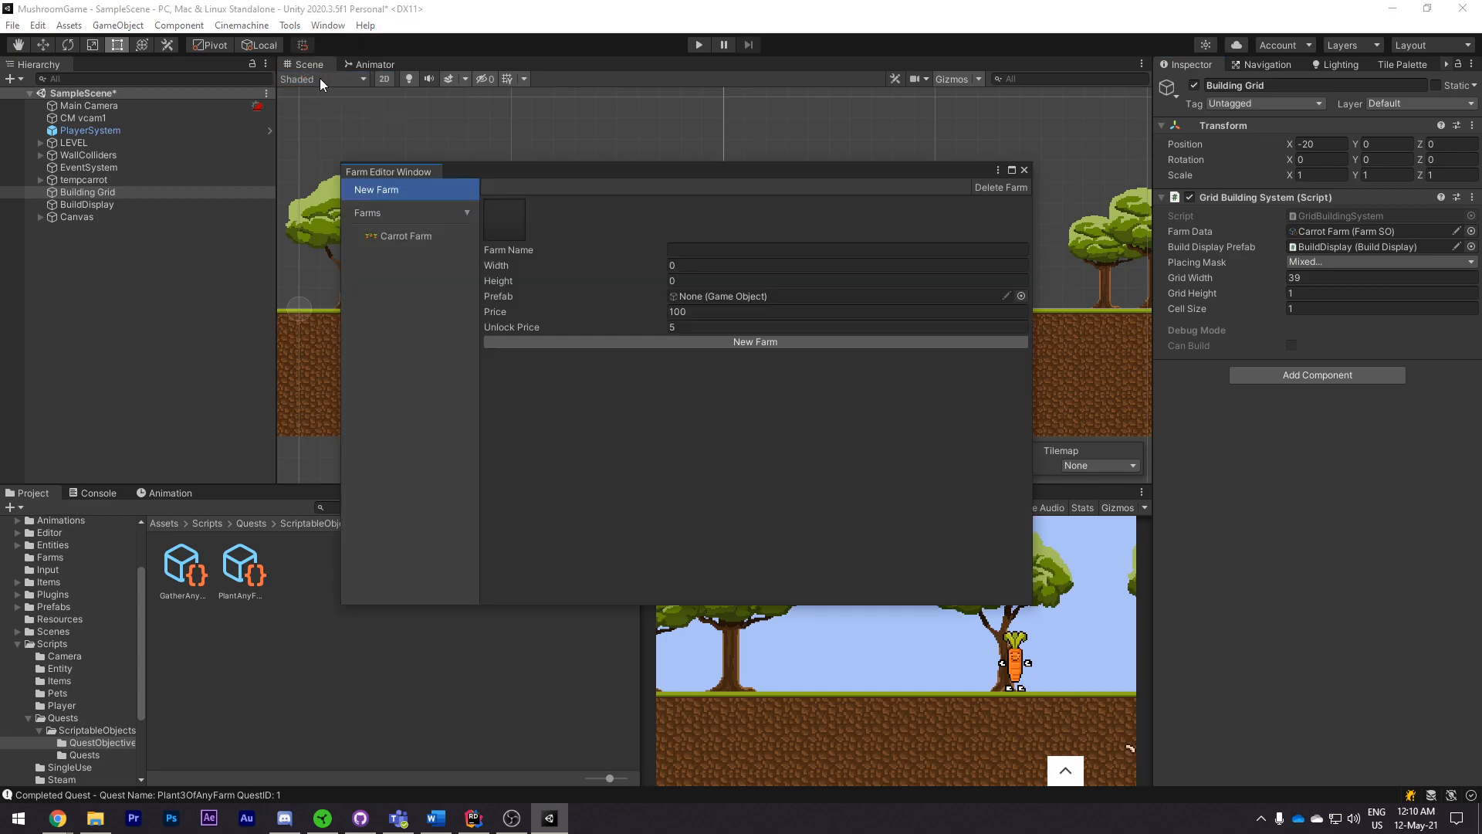
pyautogui.click(406, 235)
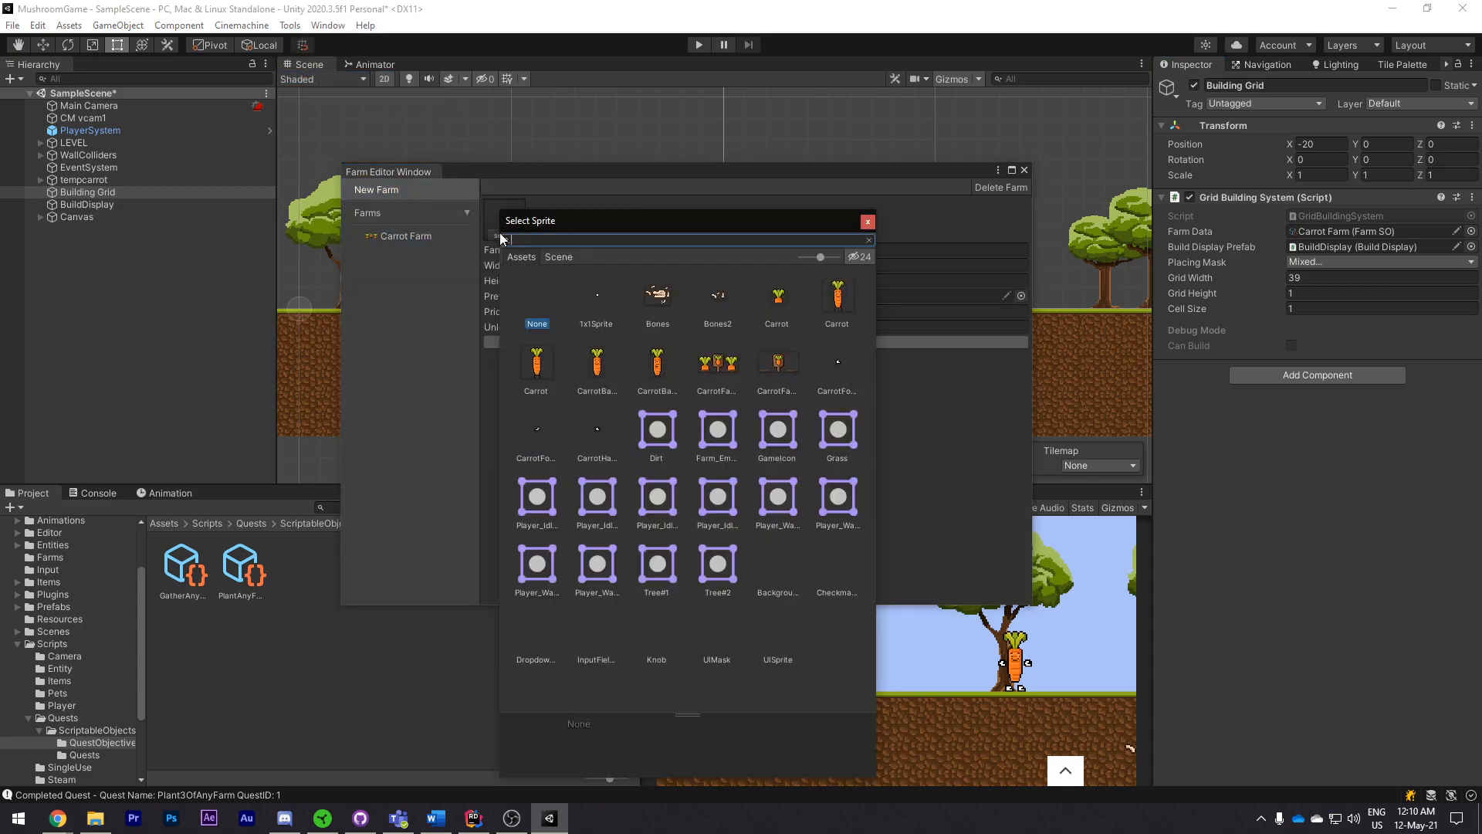
pyautogui.click(866, 220)
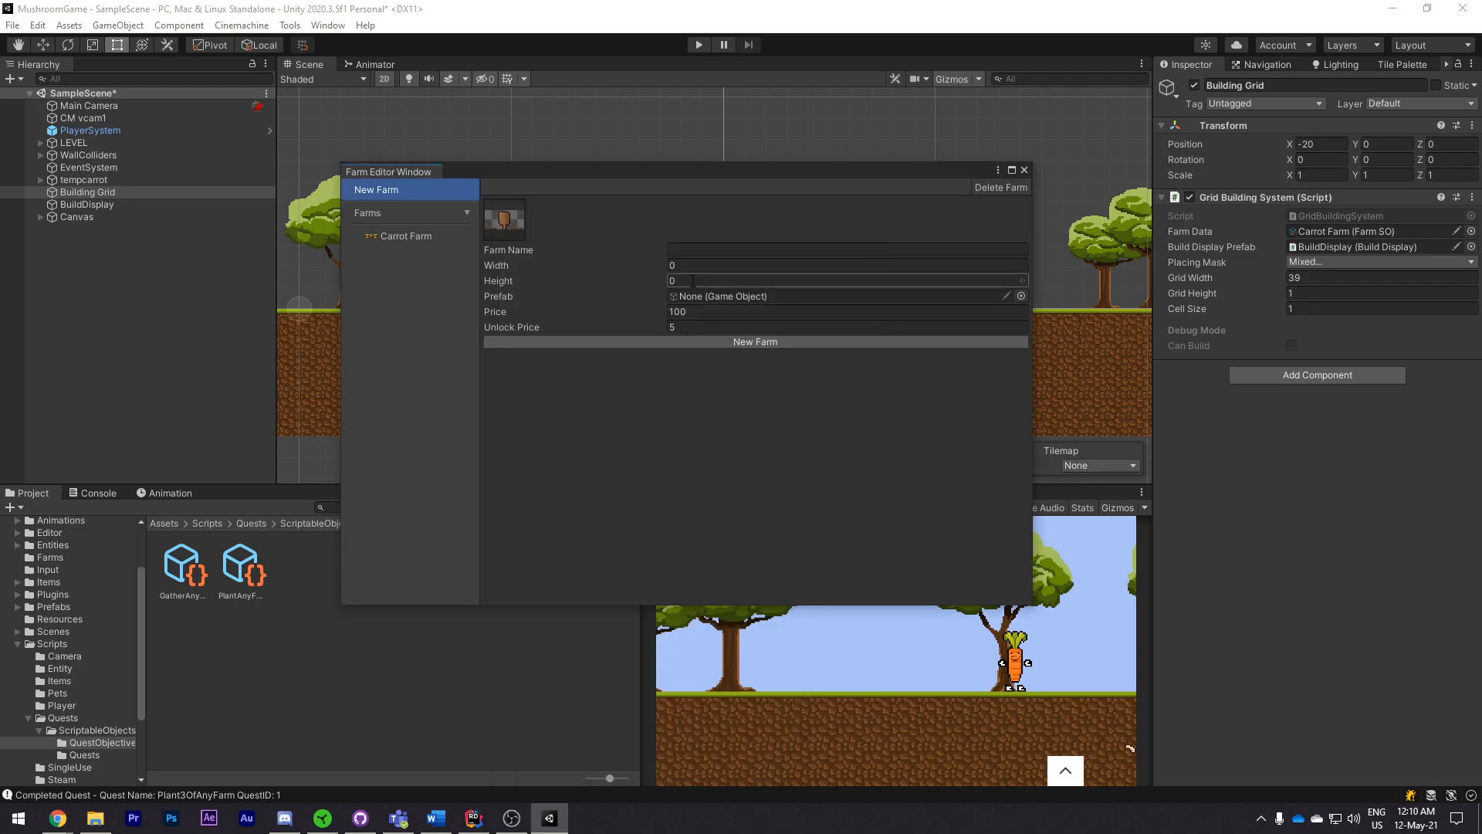
pyautogui.write('Test Farm')
pyautogui.click(847, 264)
pyautogui.write('2')
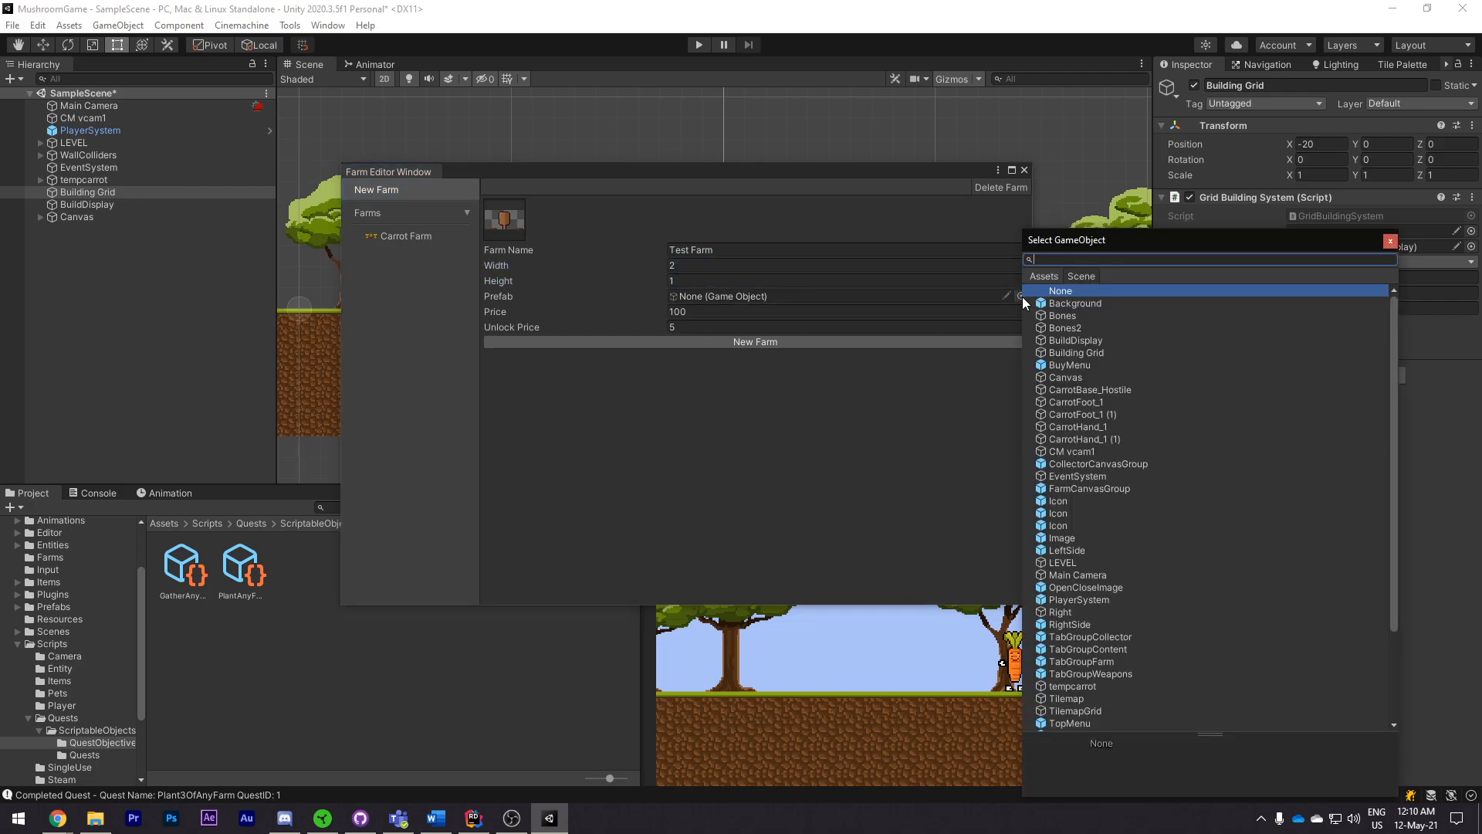
# Step: Assign the CarrotFarm prefab, unlock price 1000, create the farm and close the editor
pyautogui.write('farm')
pyautogui.click(844, 310)
pyautogui.write('250')
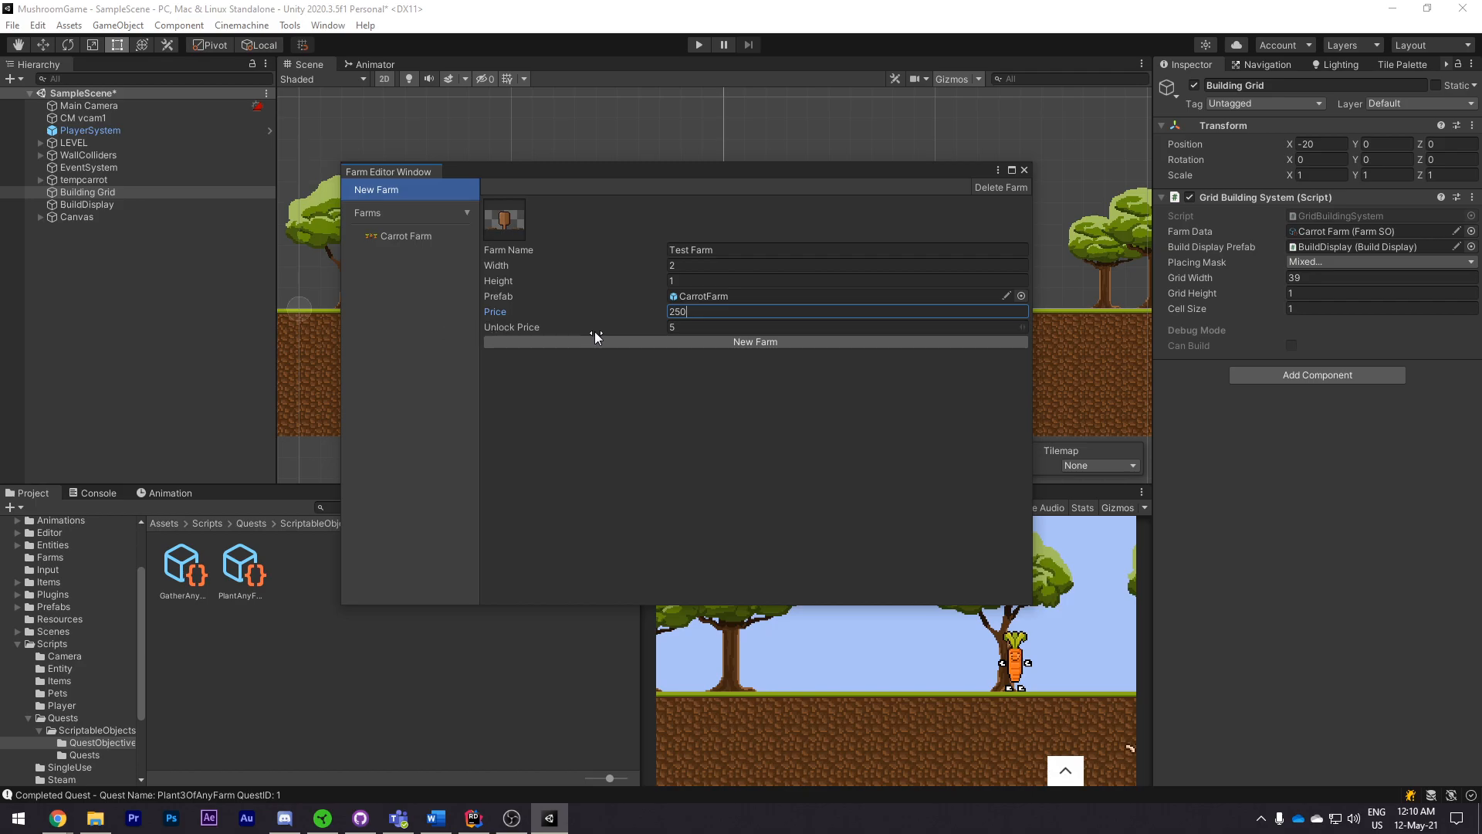
pyautogui.write('1000')
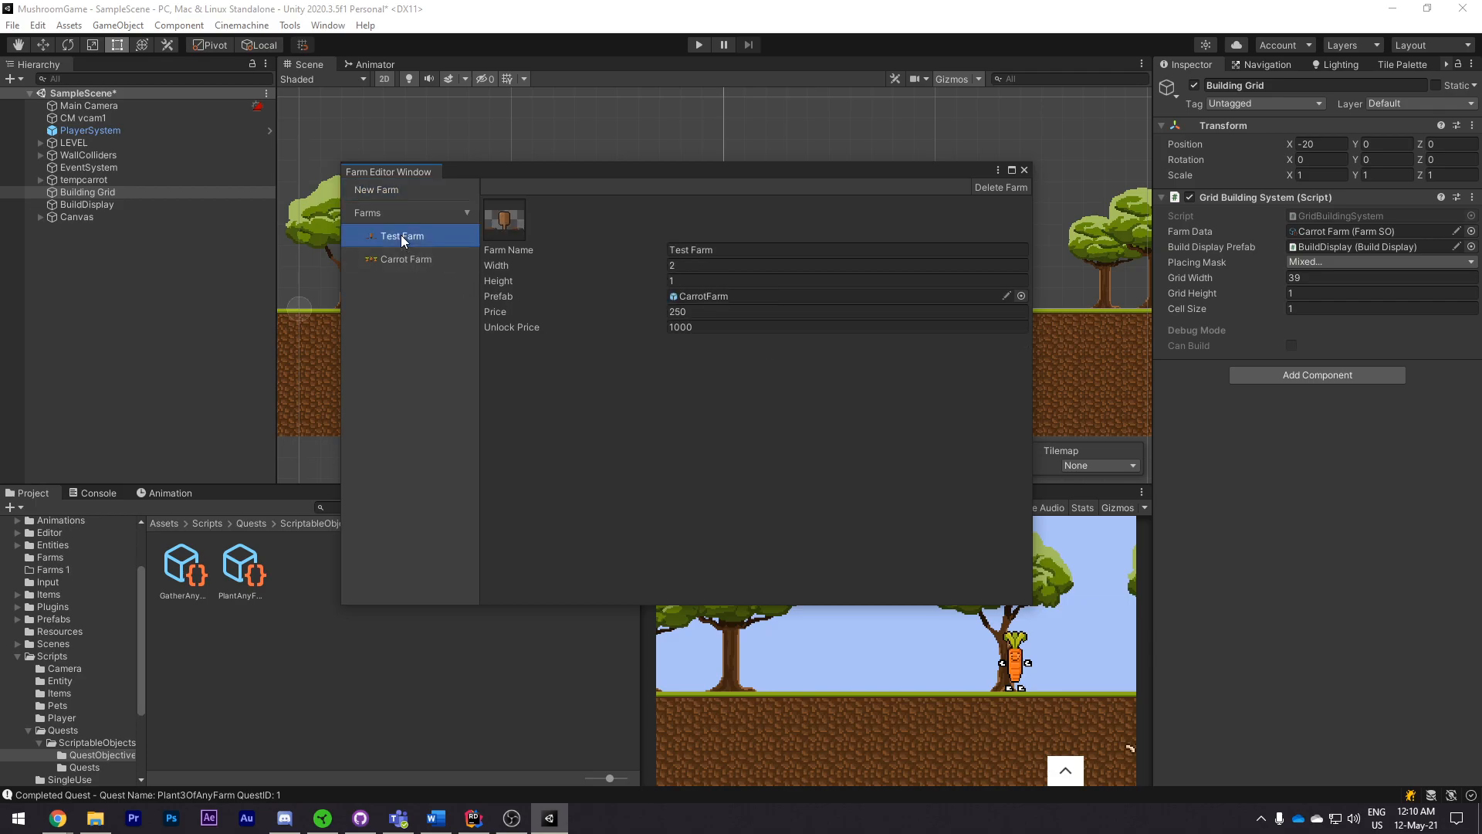
pyautogui.click(846, 310)
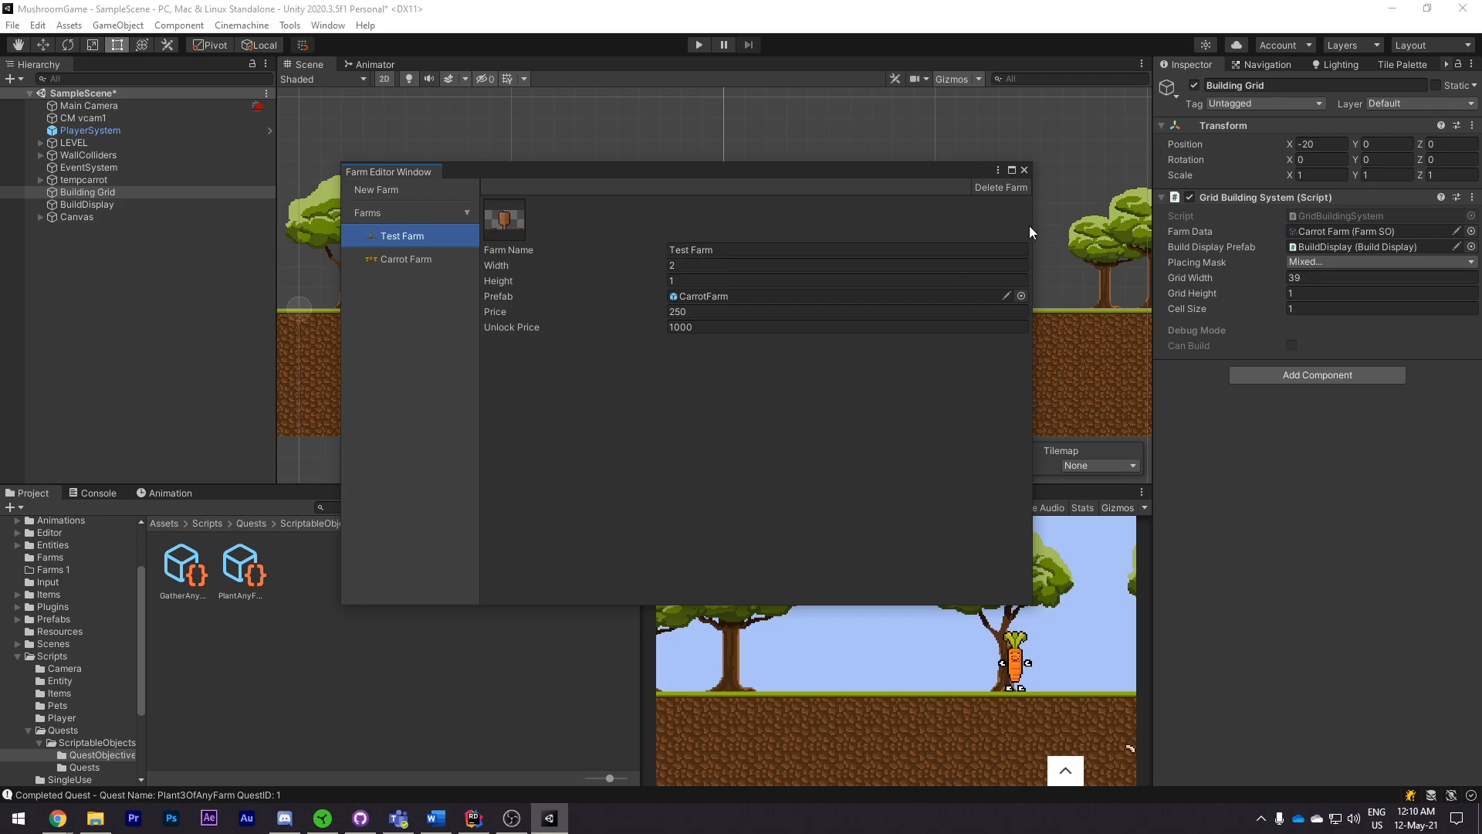
pyautogui.click(1000, 187)
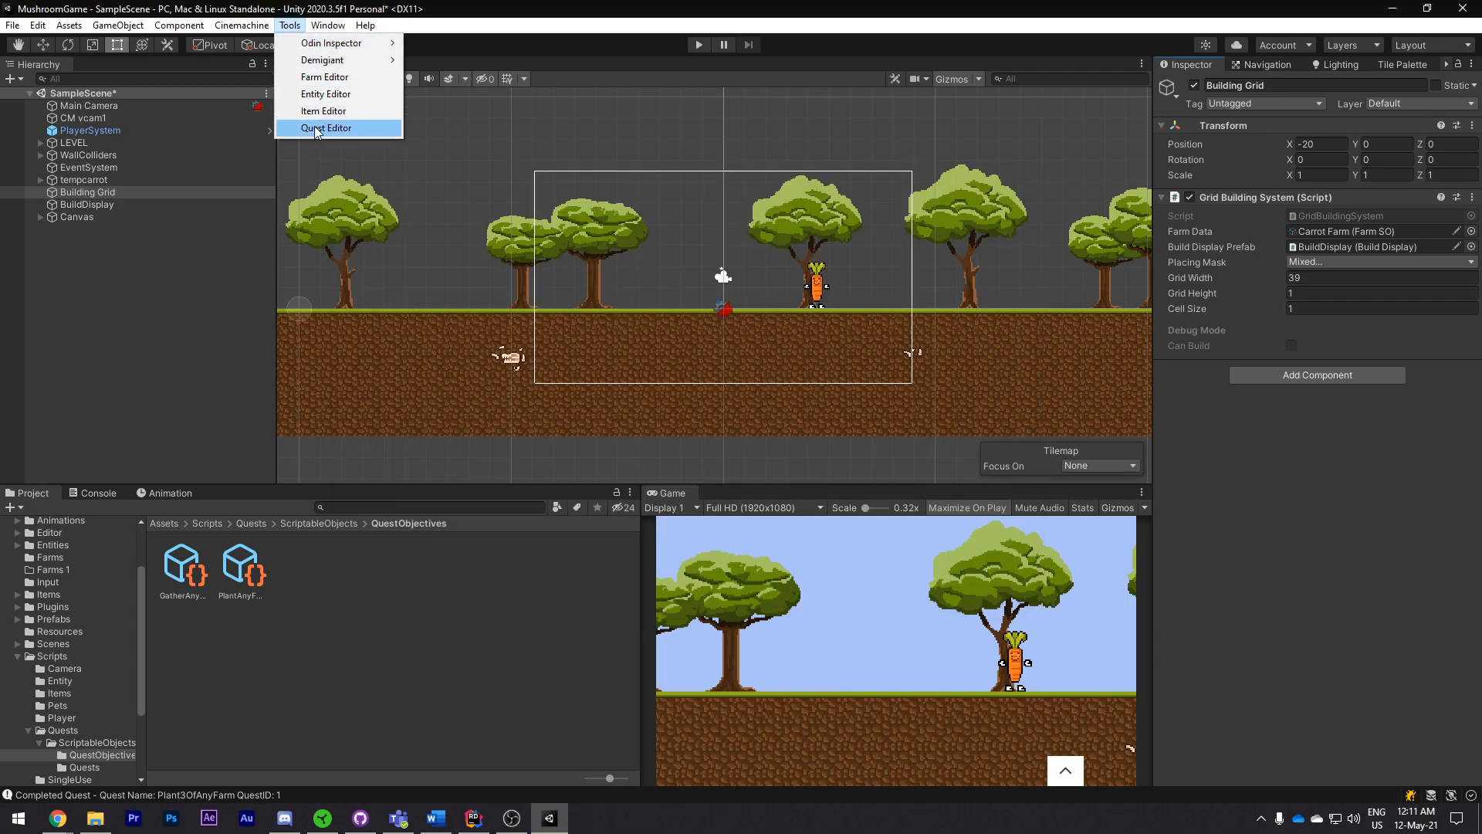
# Step: In the Quest Editor, view Plant3OfAnyFarm's PlantAnyFarm3 objective and switch its type to KILL
pyautogui.click(325, 128)
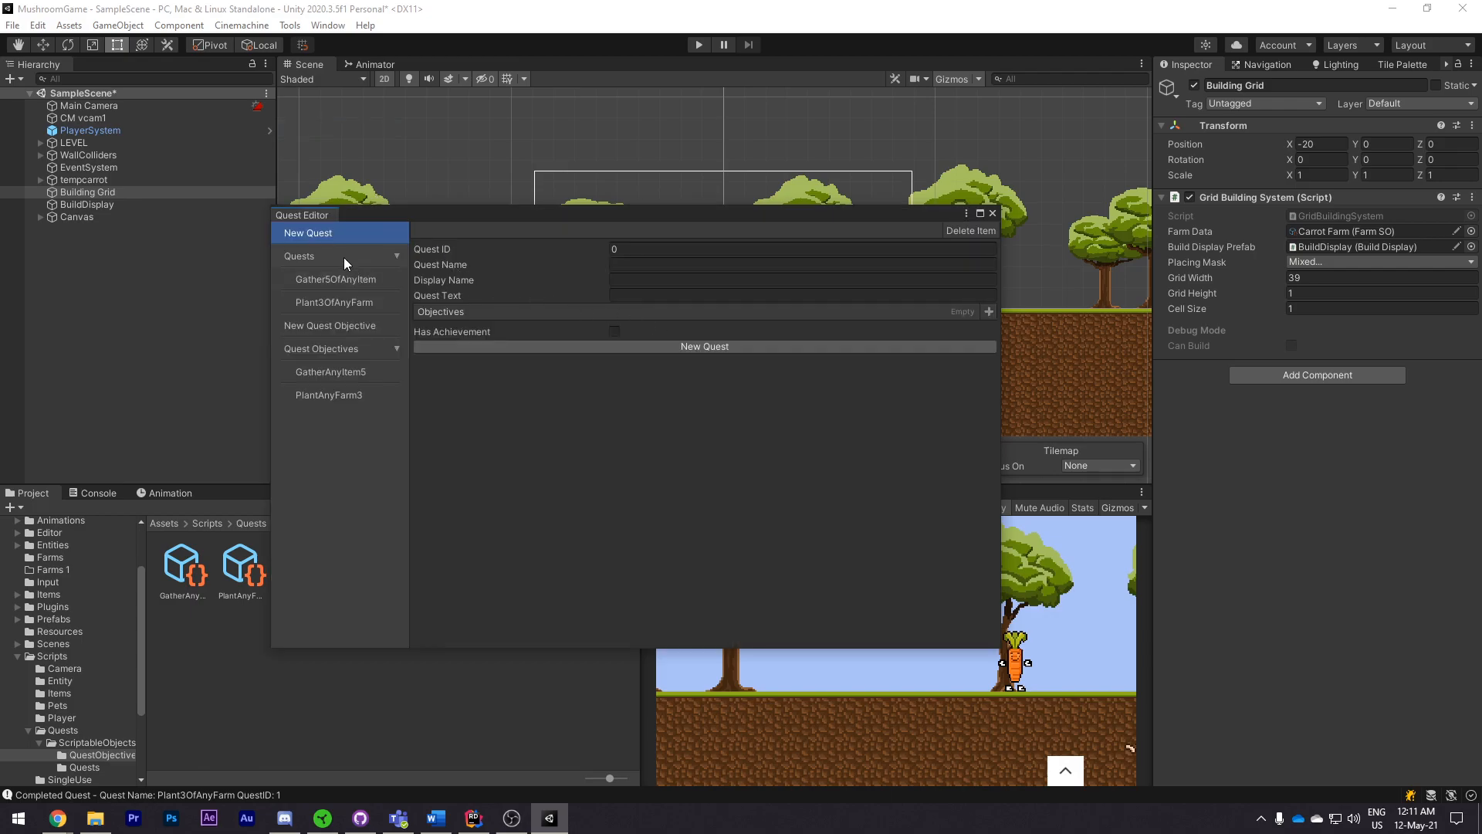
pyautogui.click(334, 301)
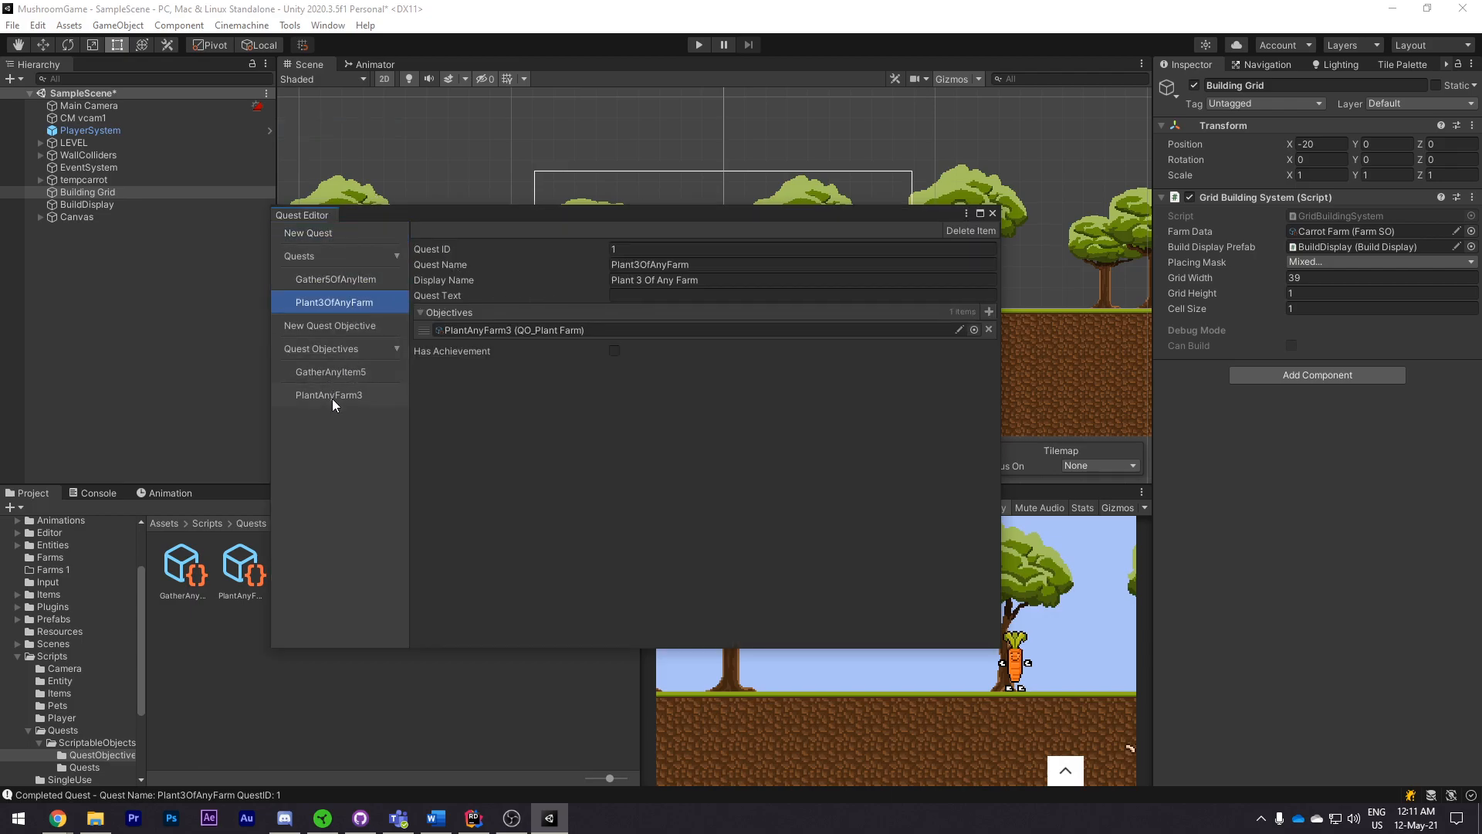
pyautogui.click(330, 326)
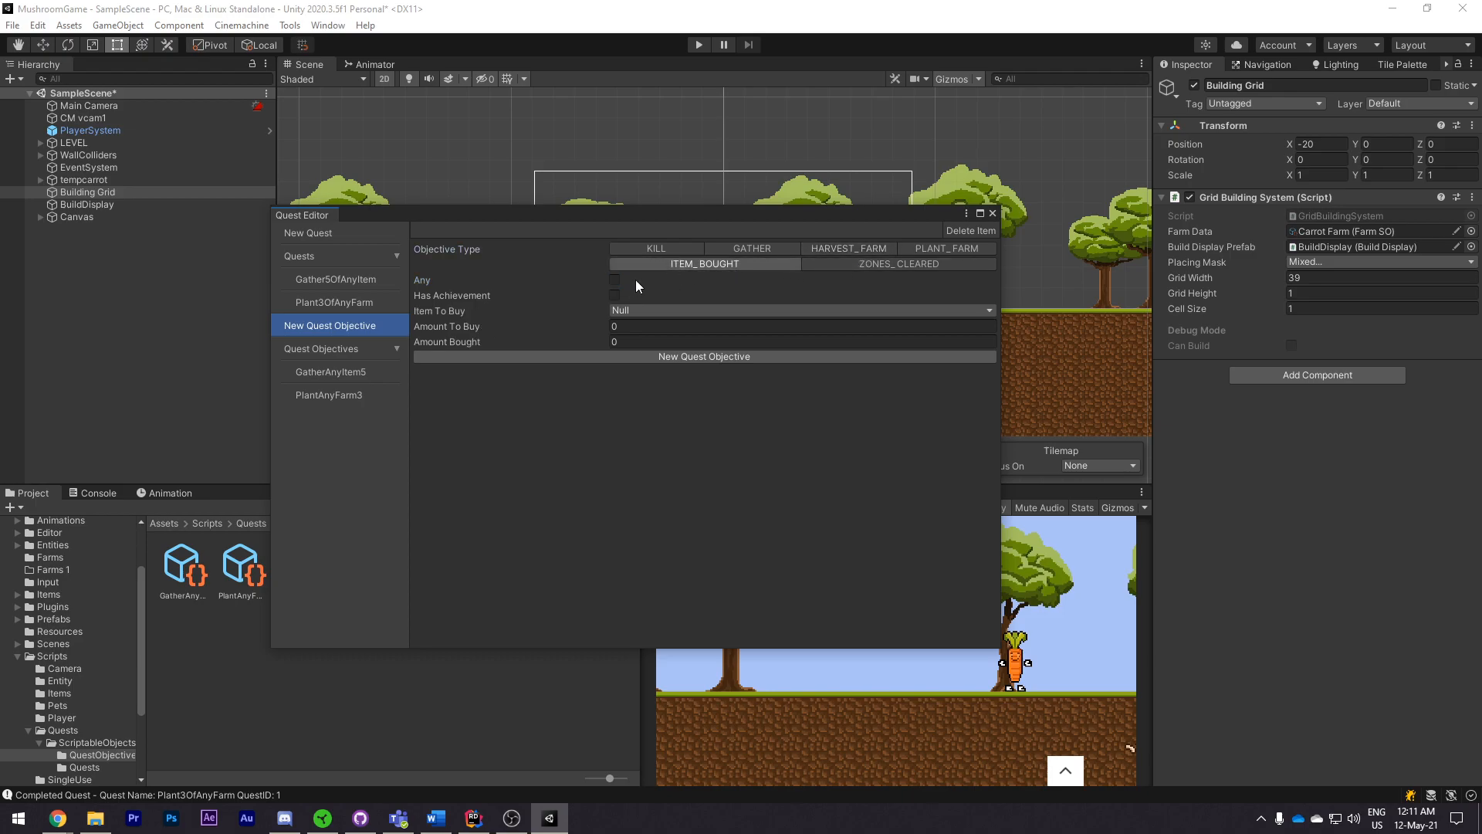
pyautogui.click(655, 247)
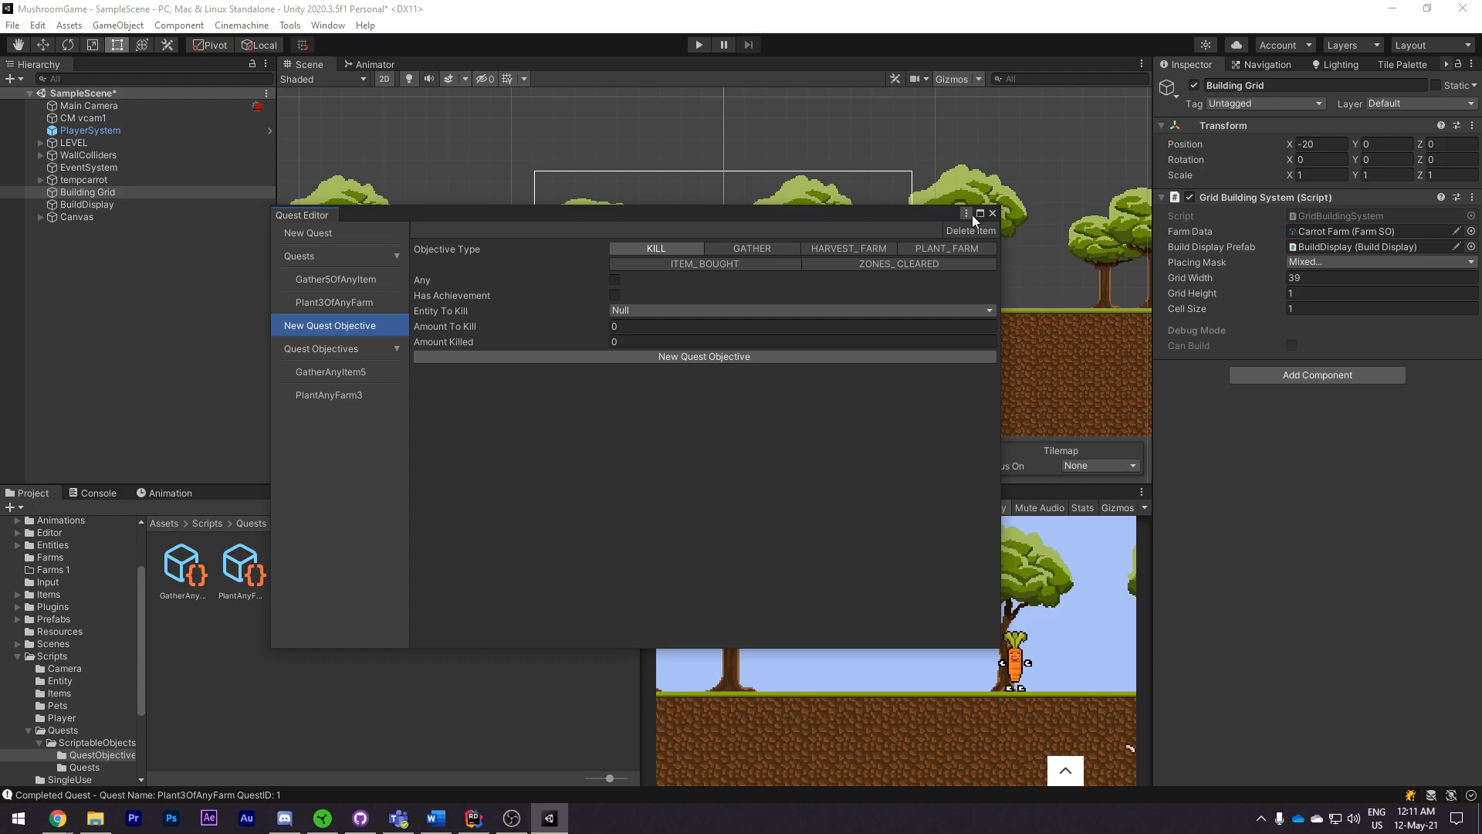
pyautogui.click(289, 24)
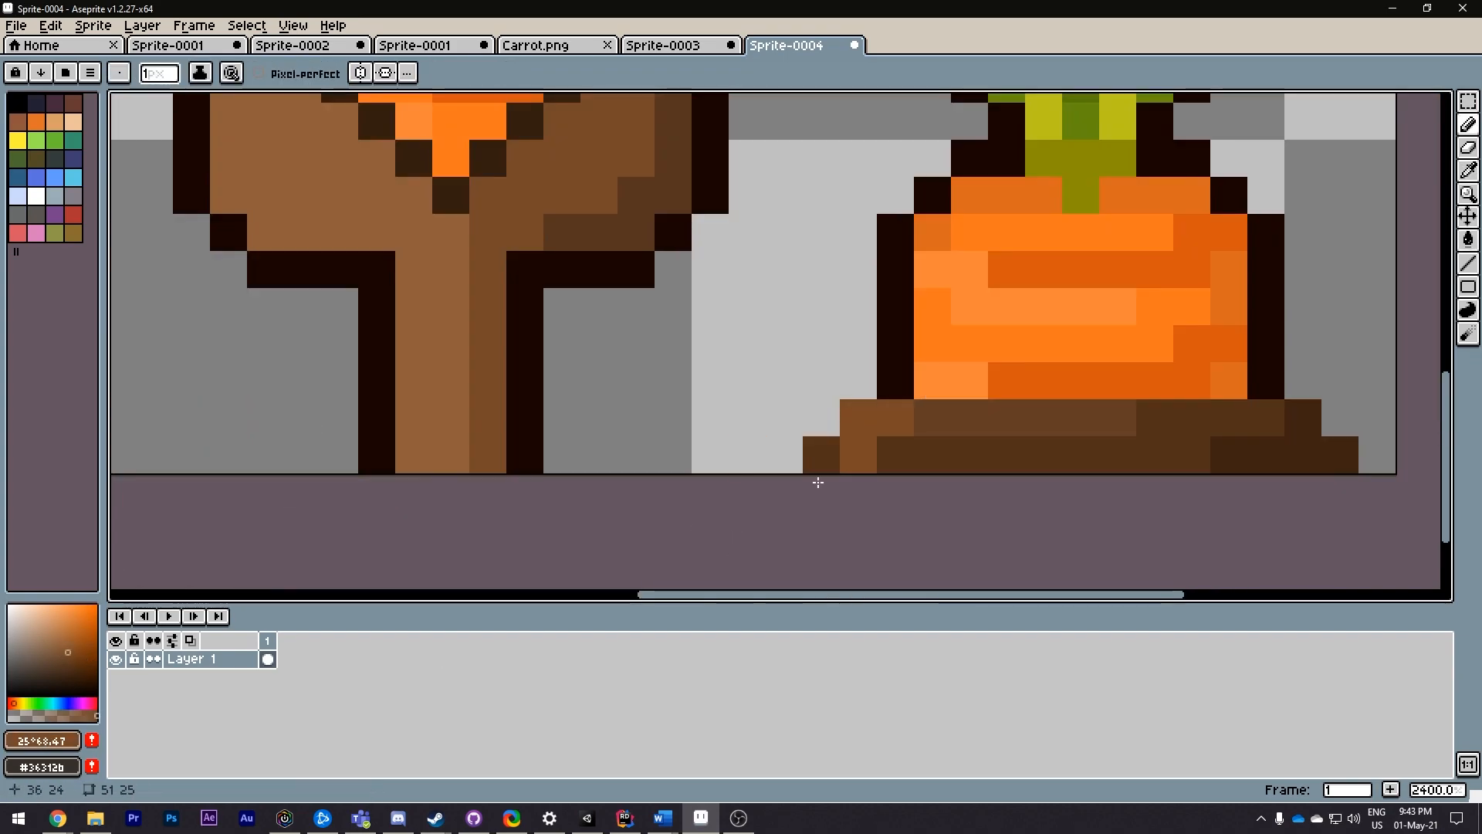
# Step: Marquee one 16×16 ground tile from the strip and save it as GrassTile.png
pyautogui.click(292, 26)
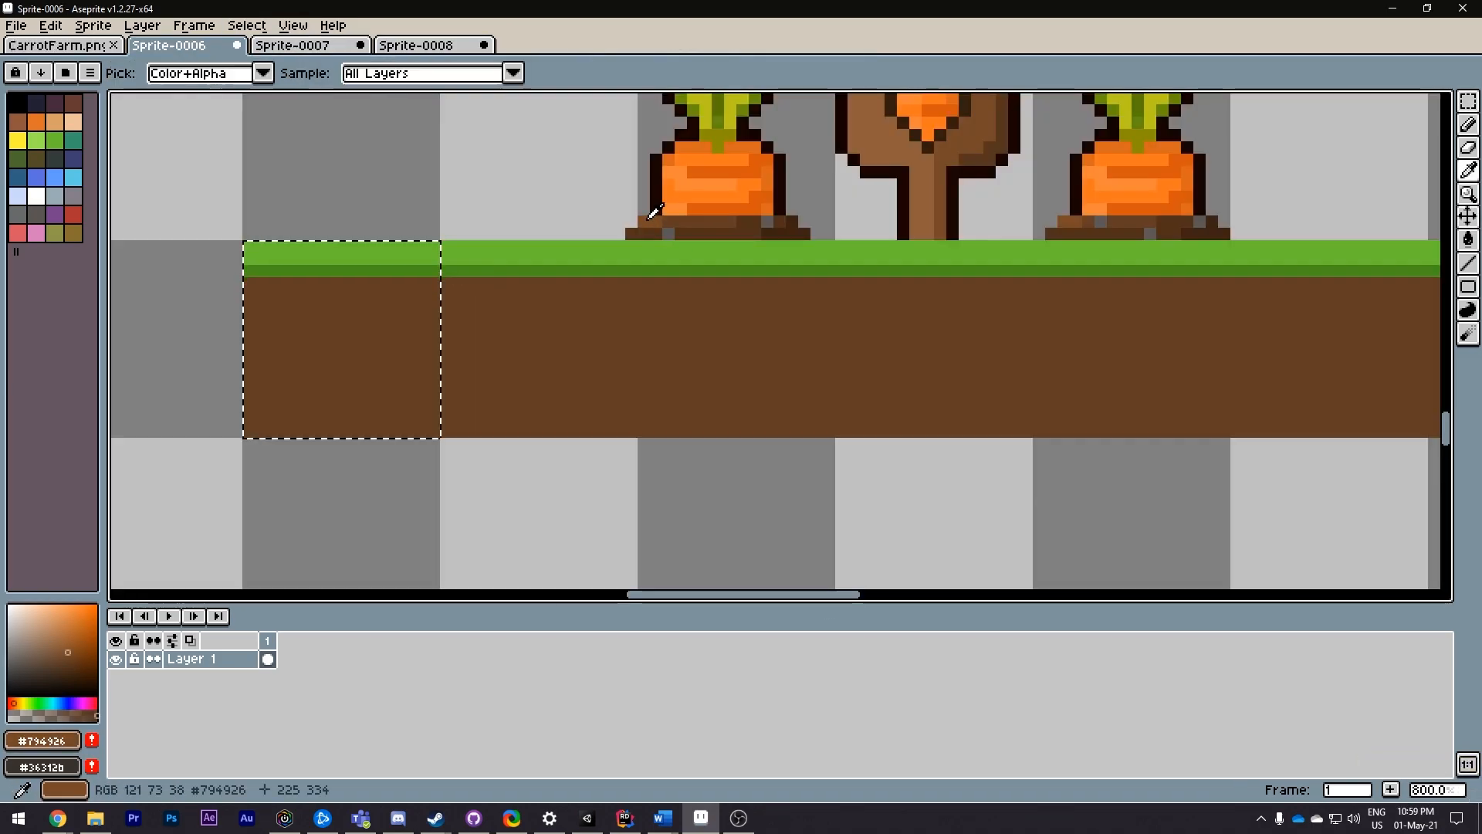
pyautogui.click(415, 45)
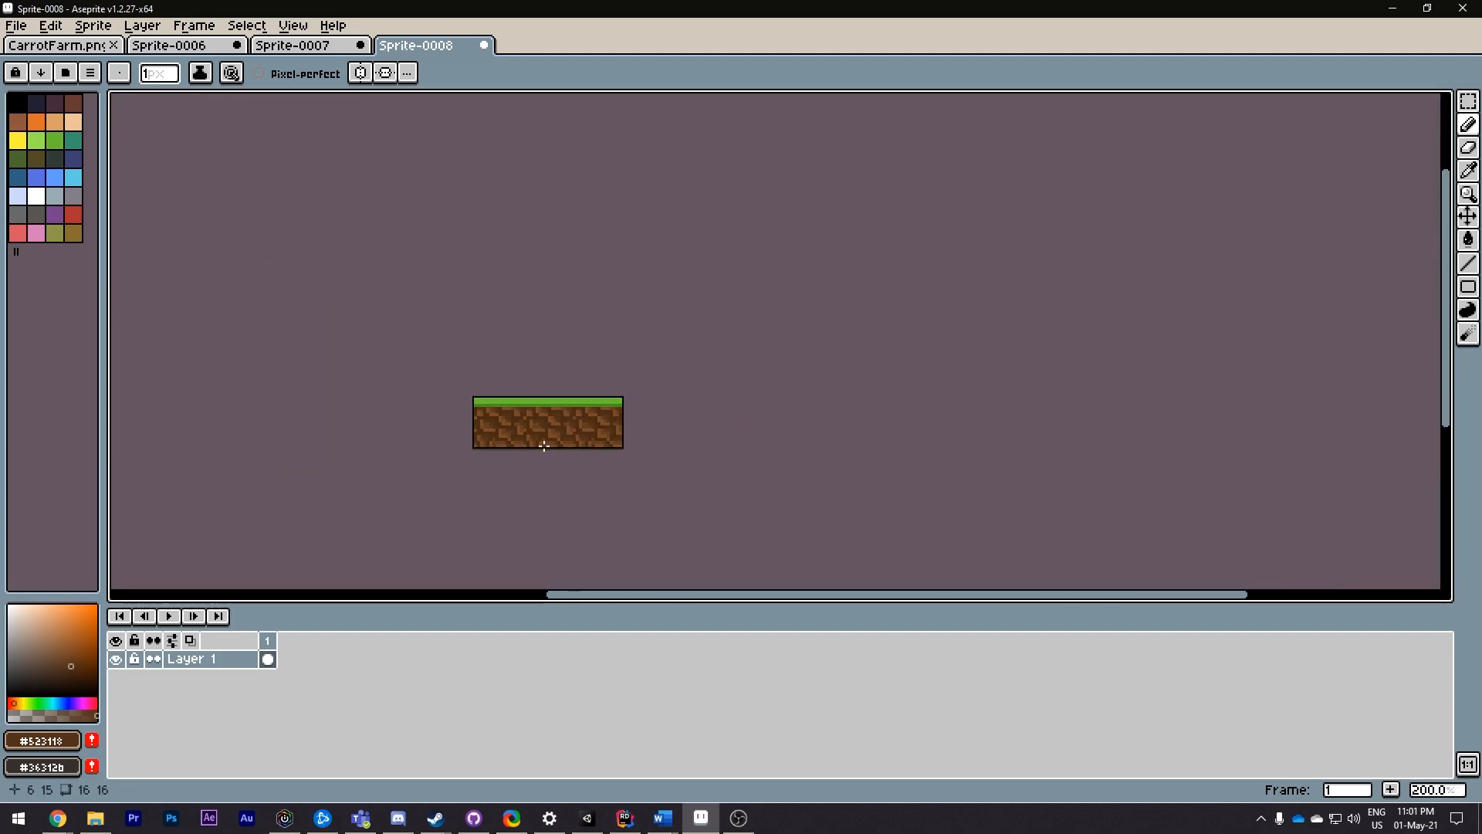
pyautogui.click(168, 45)
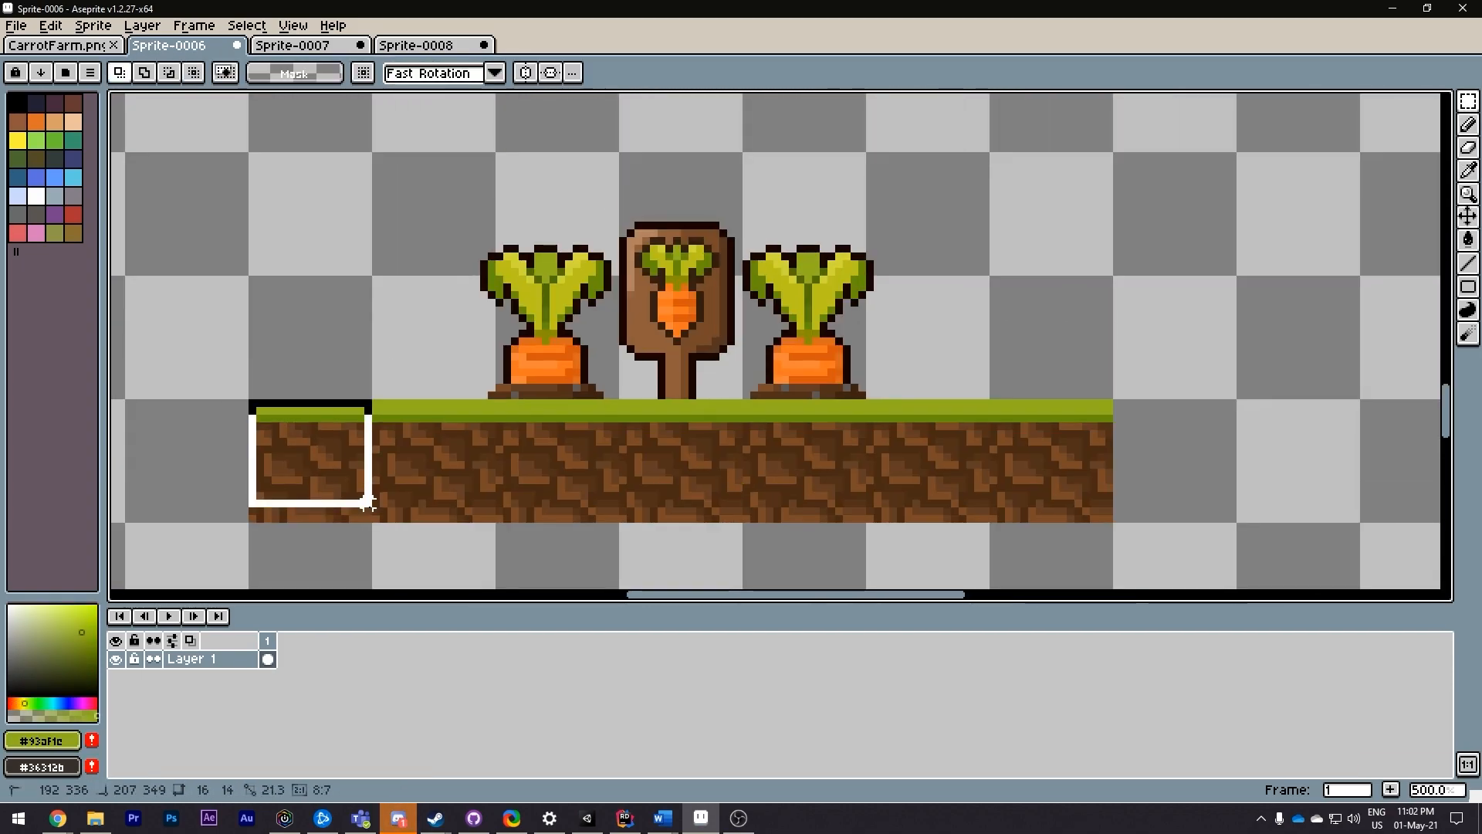
pyautogui.click(416, 45)
pyautogui.write('GrassTile')
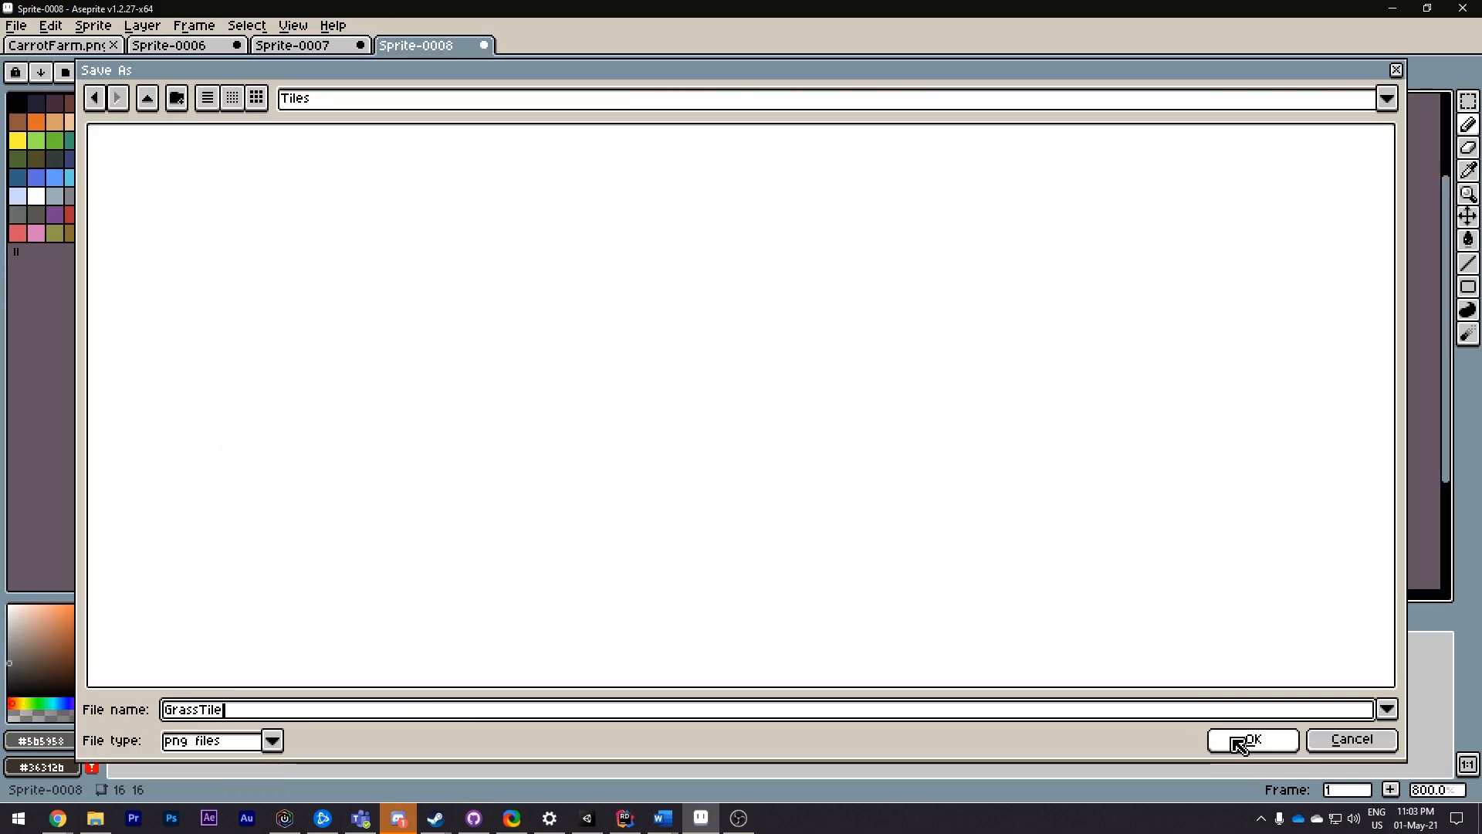
pyautogui.click(1250, 740)
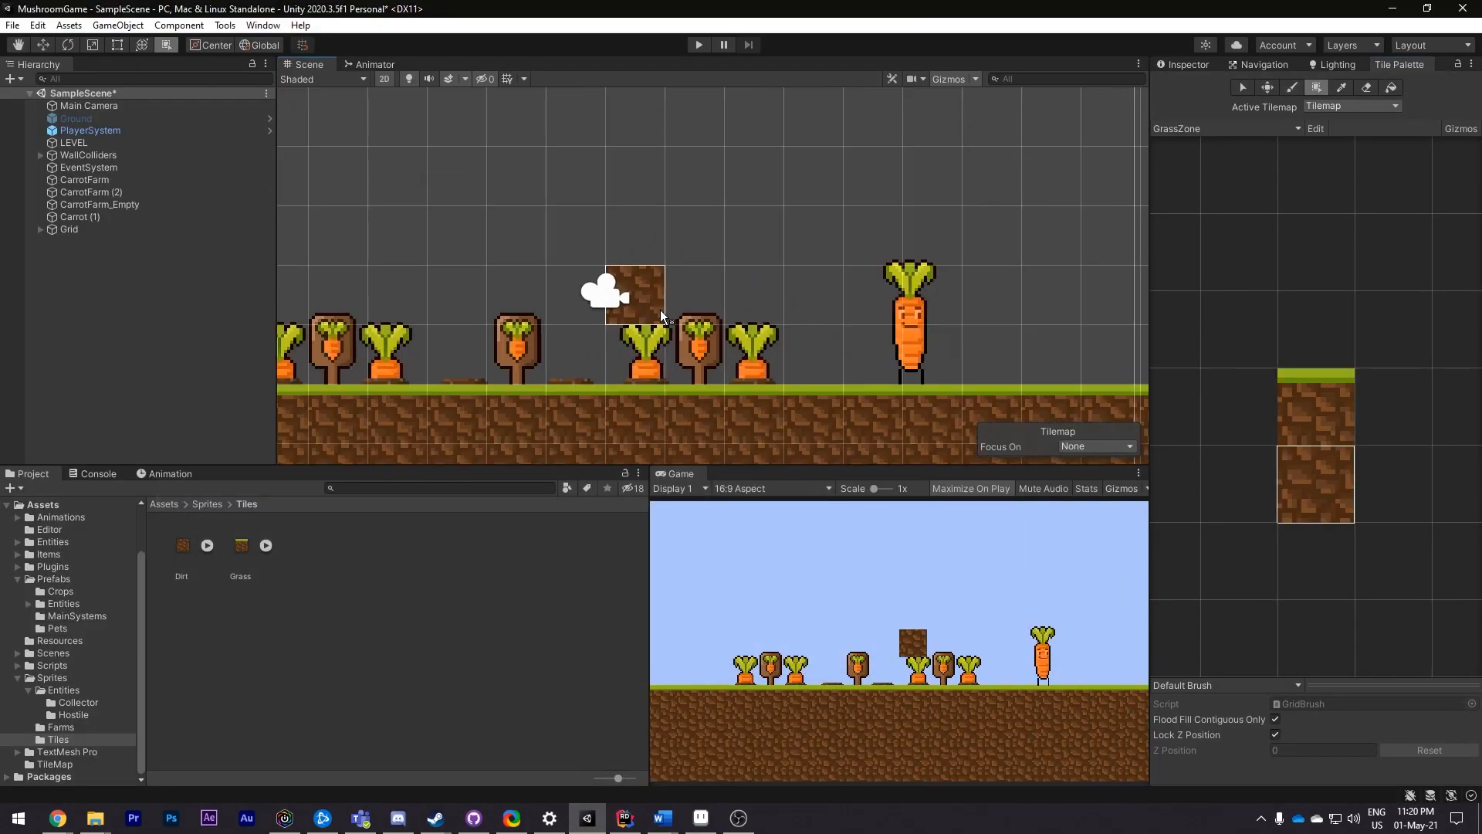
# Step: Enter Play mode with the mushroom and carrot characters and the build menu showing
pyautogui.click(700, 818)
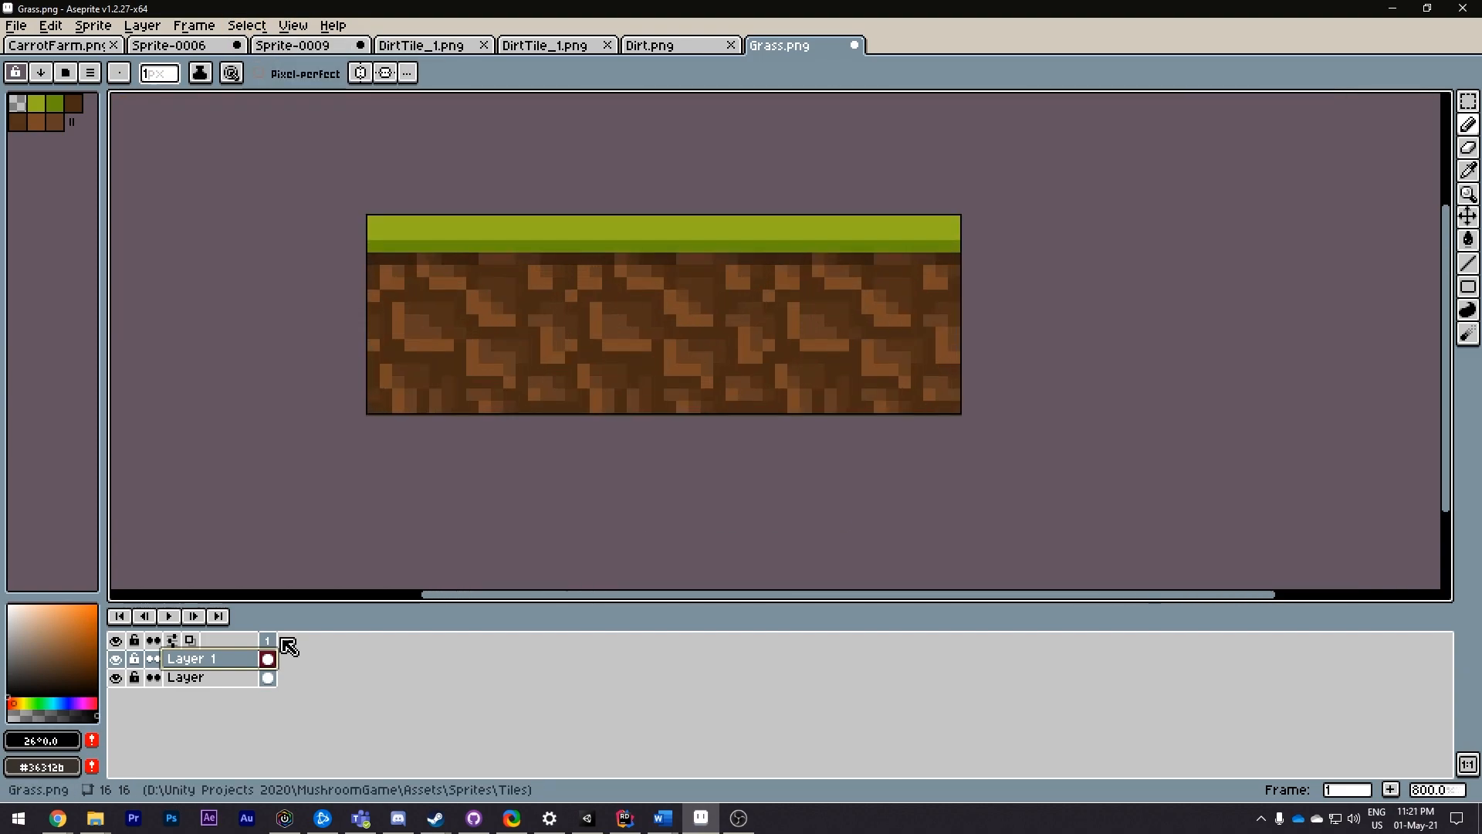
pyautogui.click(586, 818)
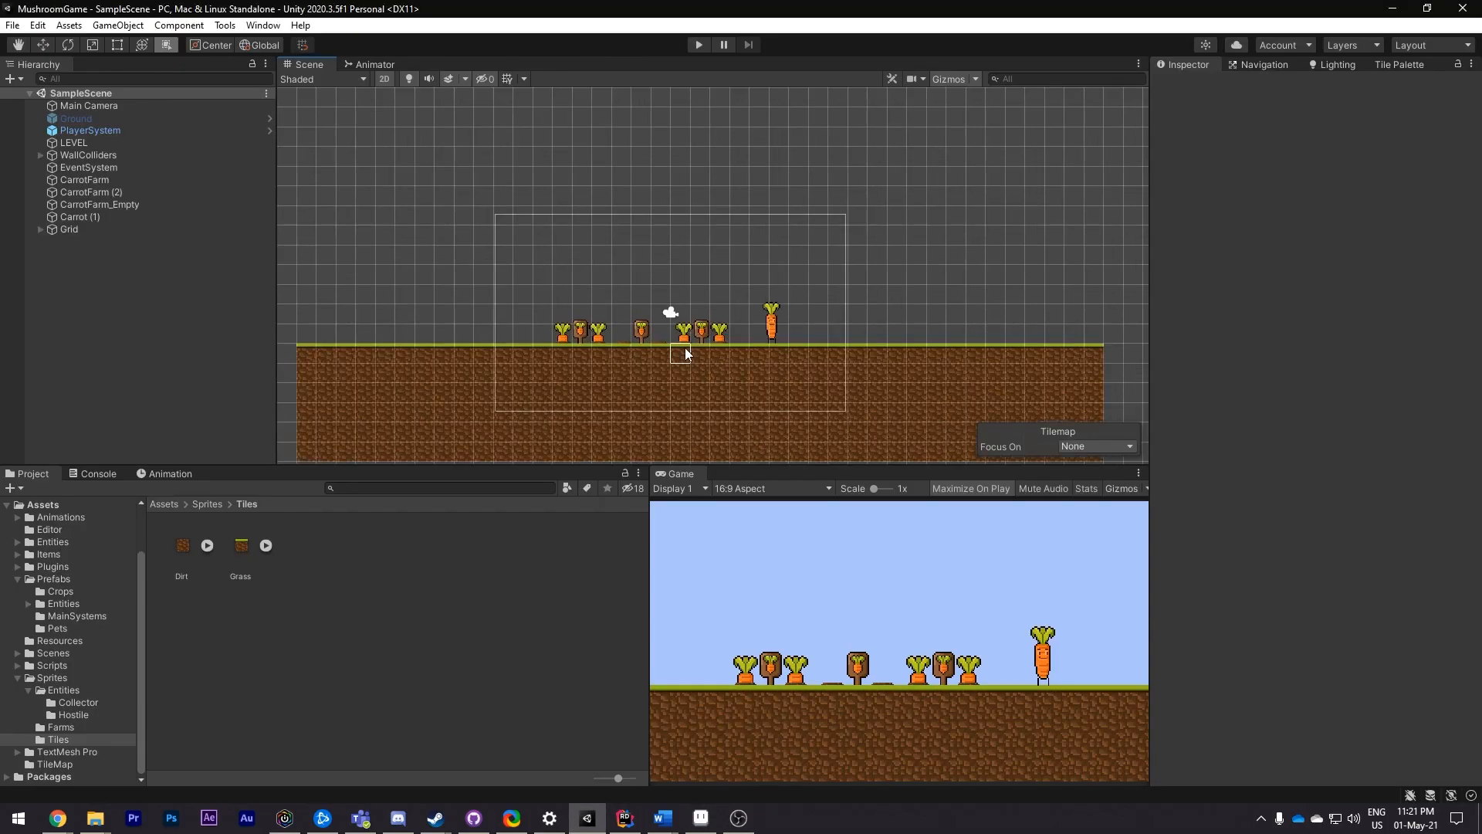
pyautogui.click(69, 228)
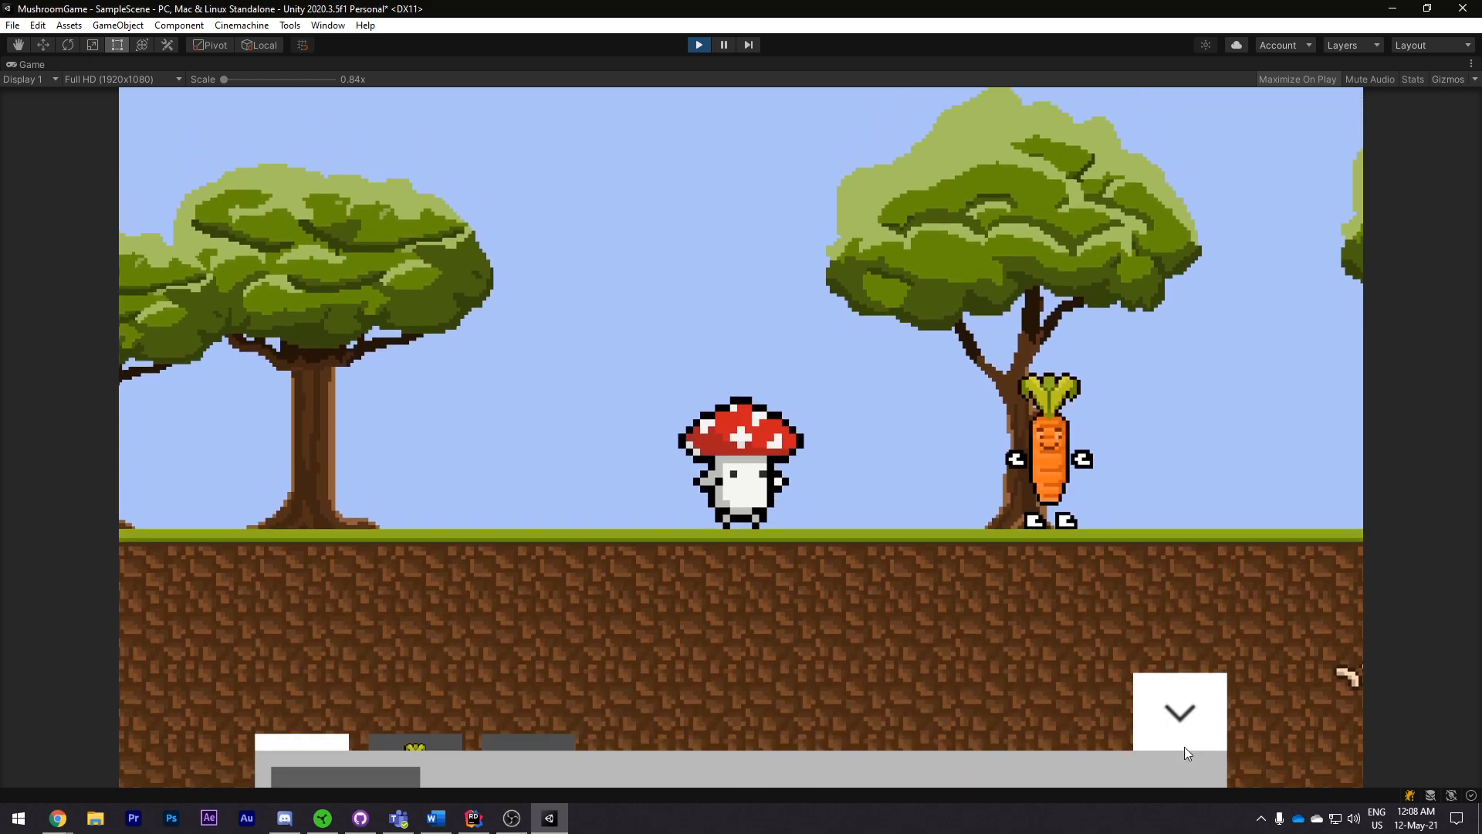
# Step: Collapse and expand the build menu, then view the Carrot Farm and Carrot listings
pyautogui.click(1178, 712)
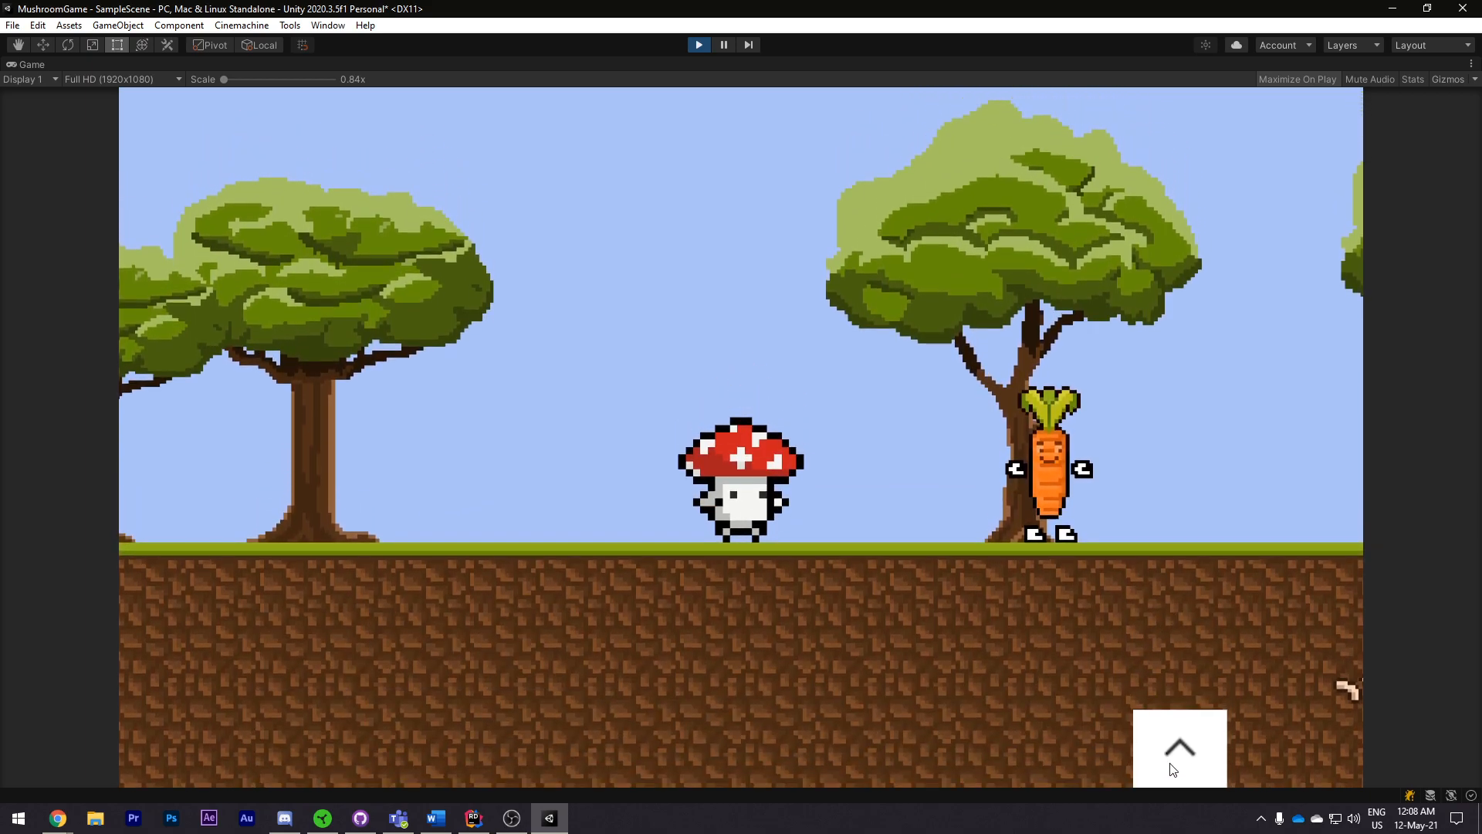
pyautogui.click(1177, 747)
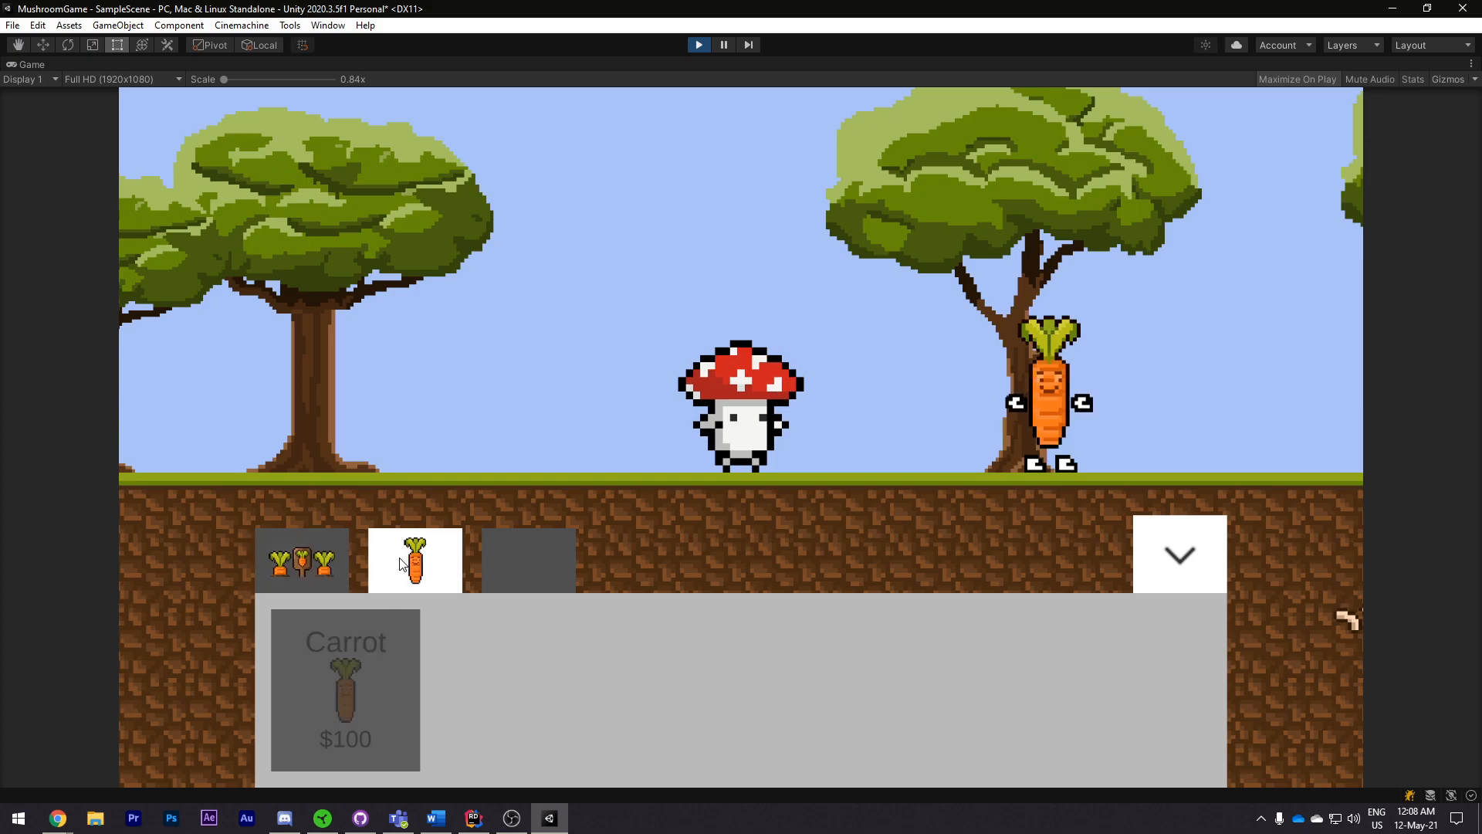
pyautogui.click(301, 559)
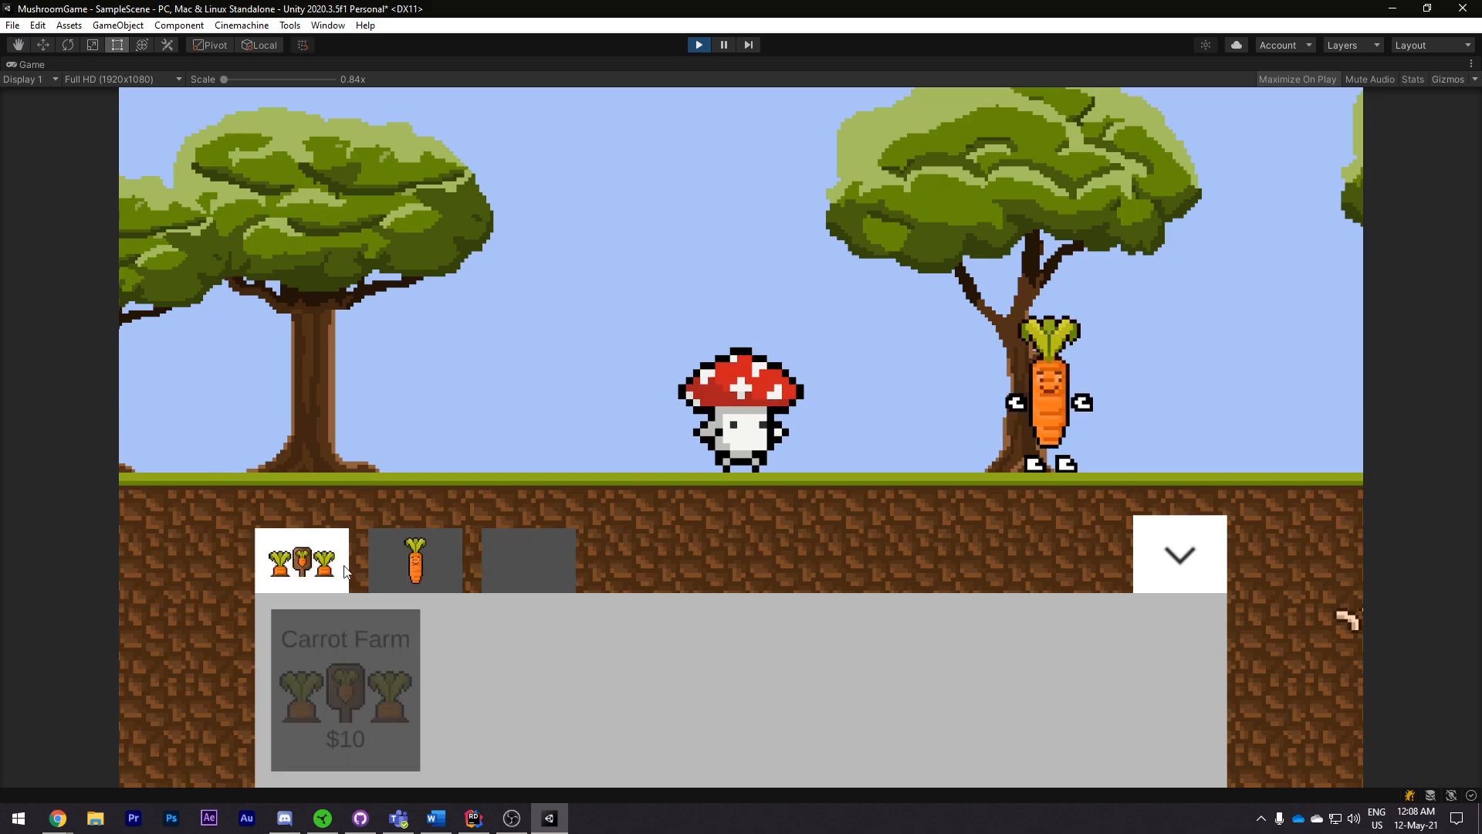
pyautogui.click(414, 559)
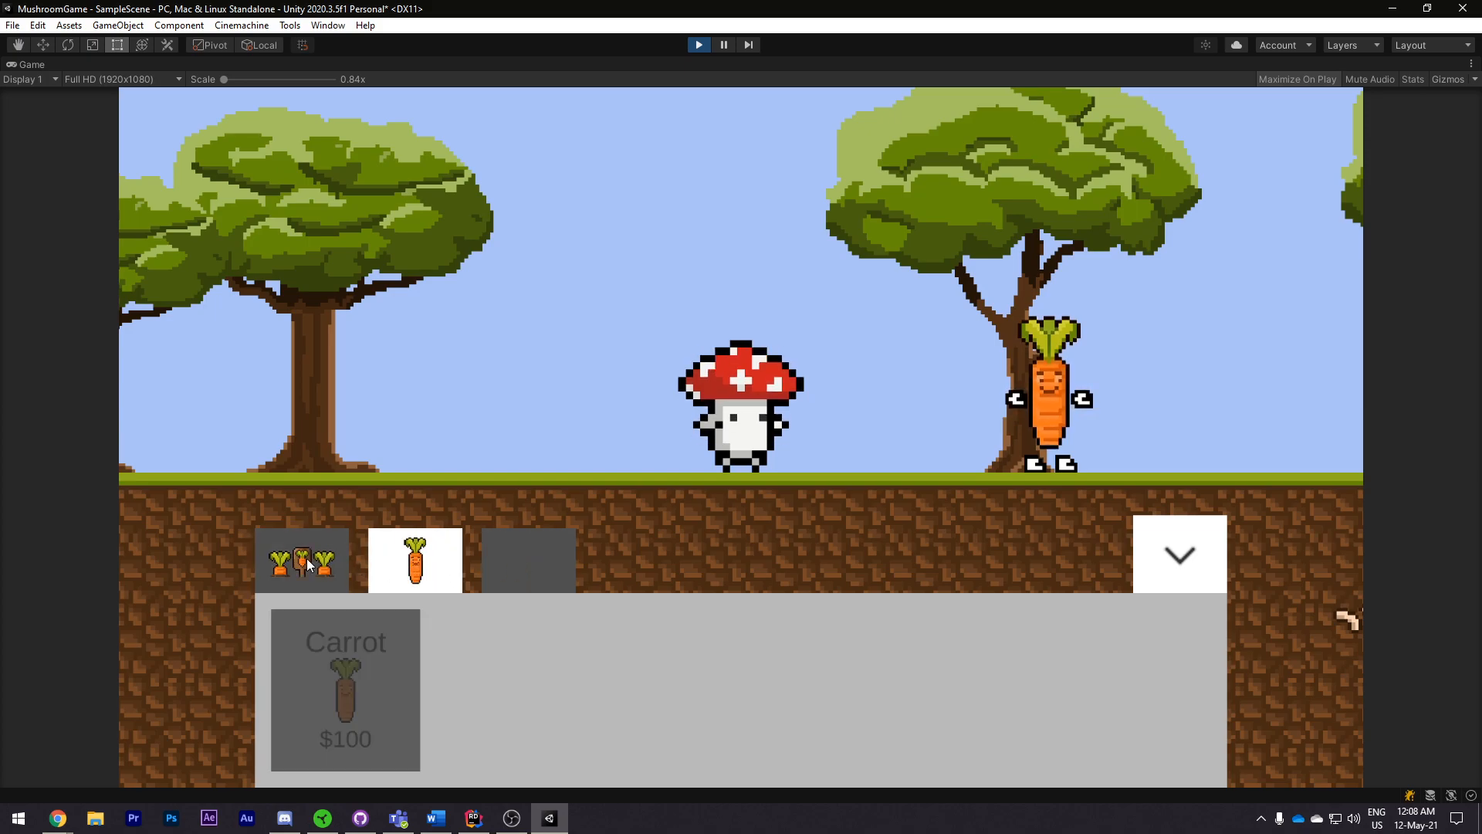
pyautogui.click(1178, 554)
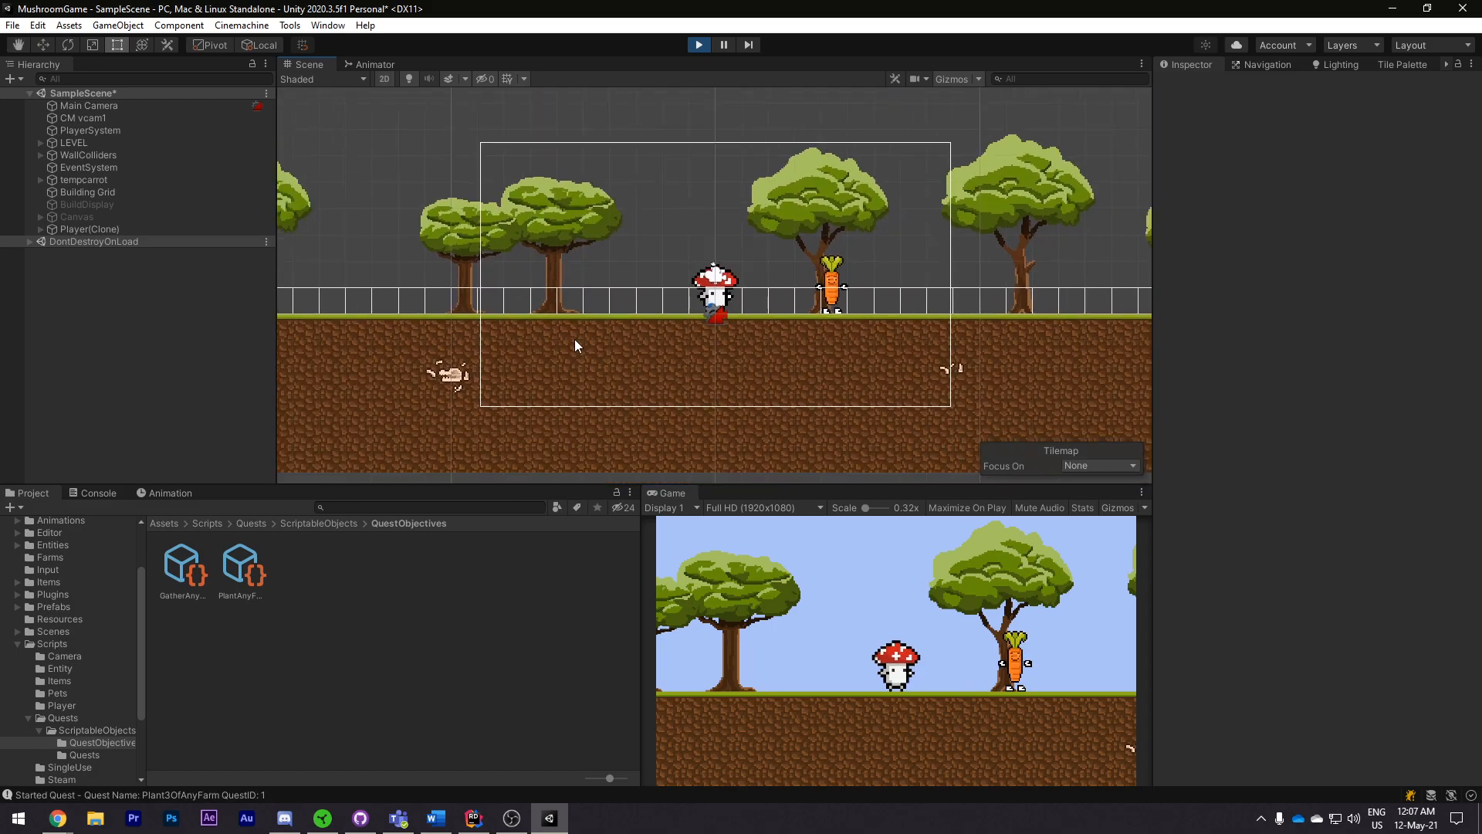
# Step: Stop the running game and return to the SampleScene editor
pyautogui.click(86, 191)
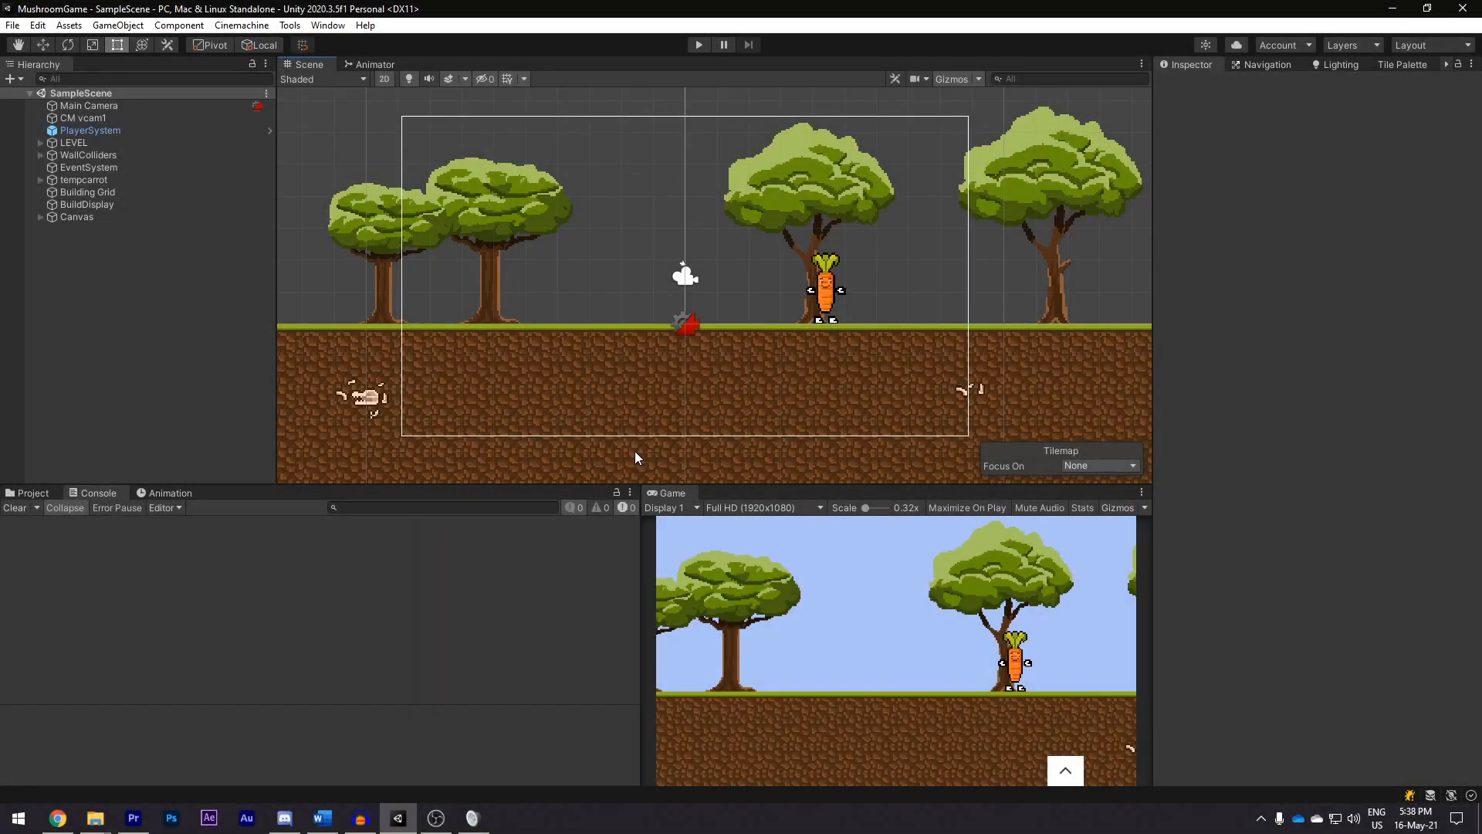
pyautogui.moveTo(605, 451)
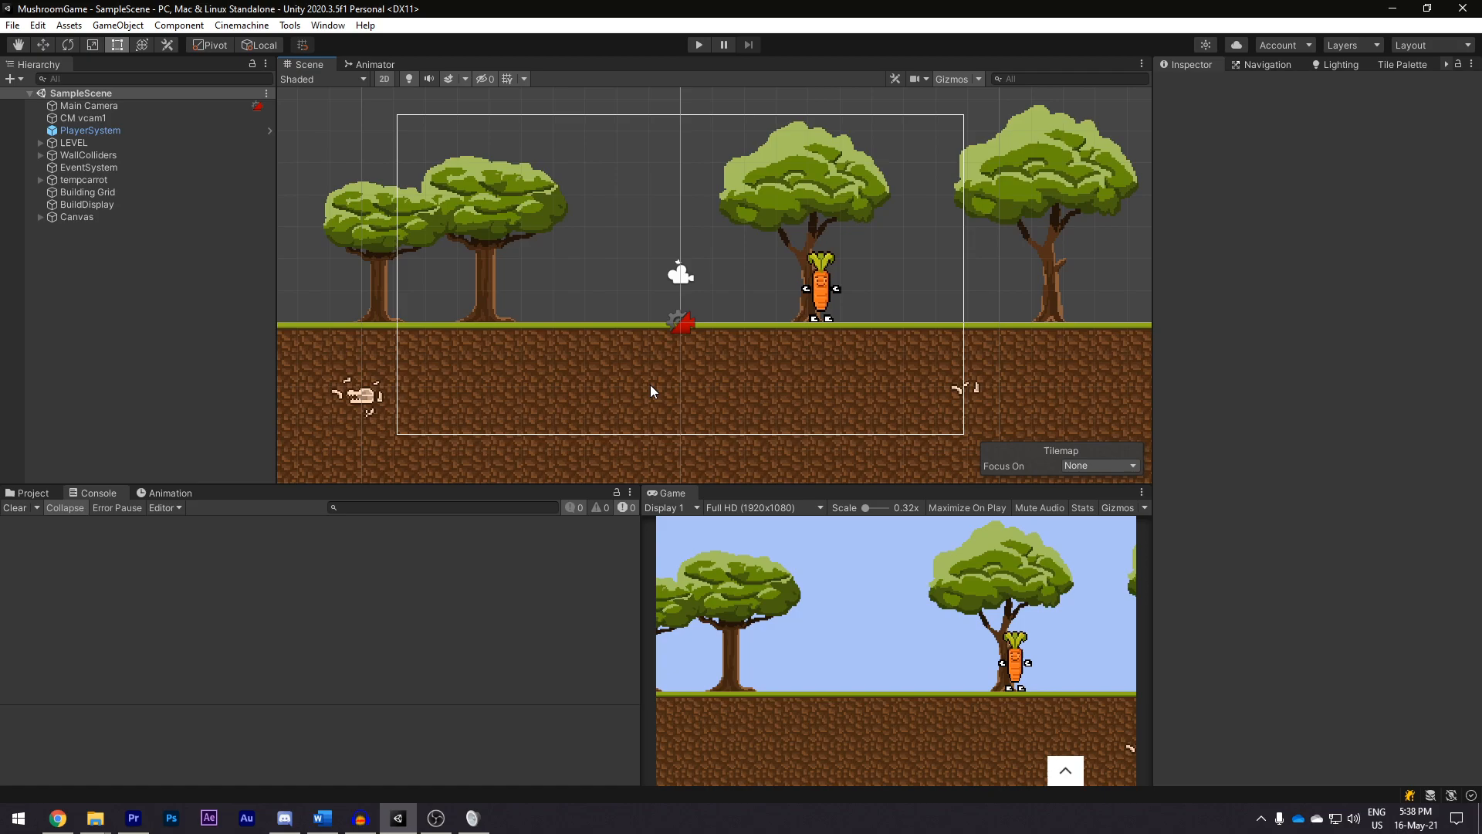
pyautogui.moveTo(645, 297)
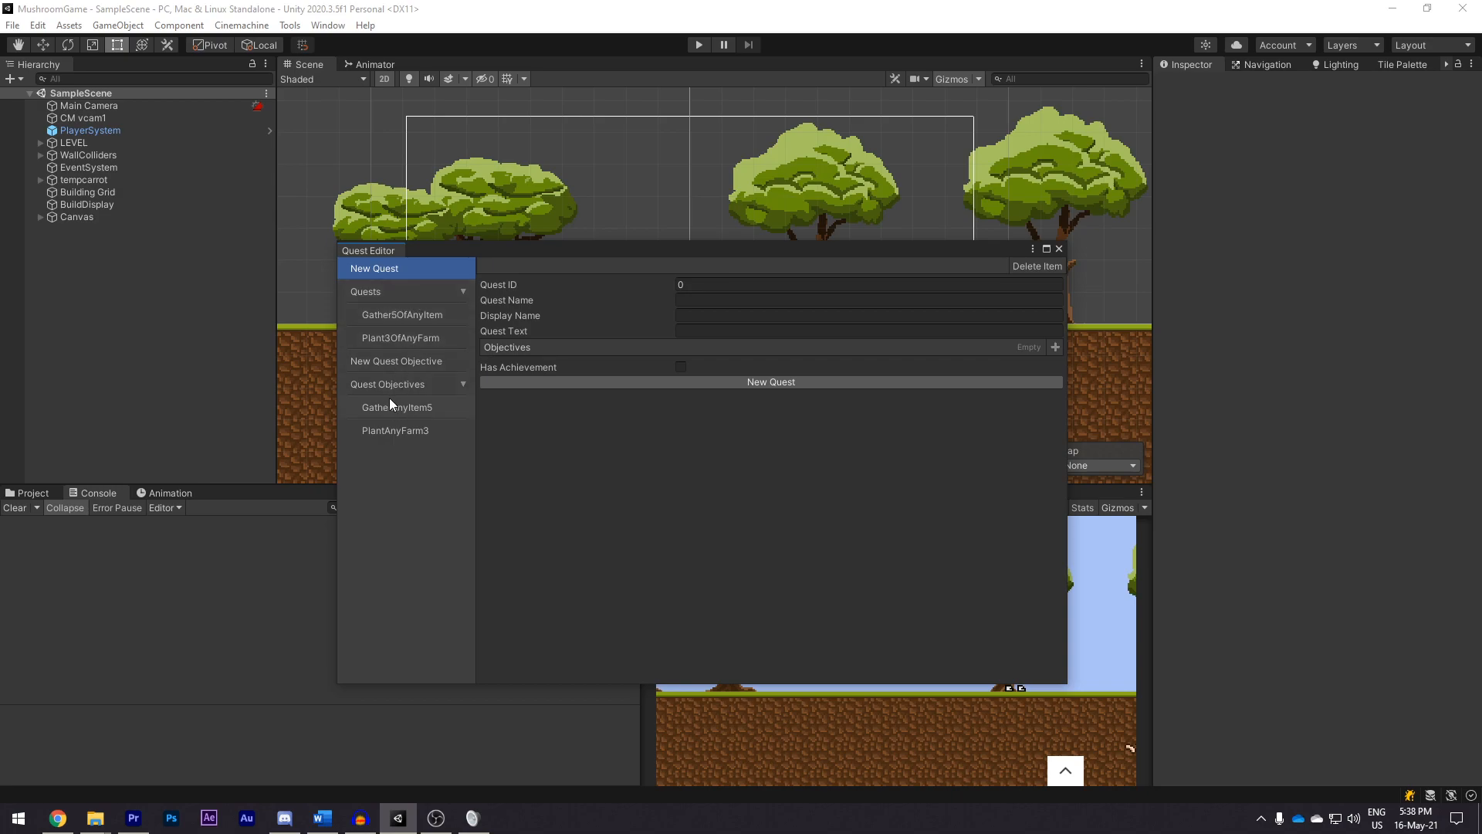
pyautogui.click(388, 384)
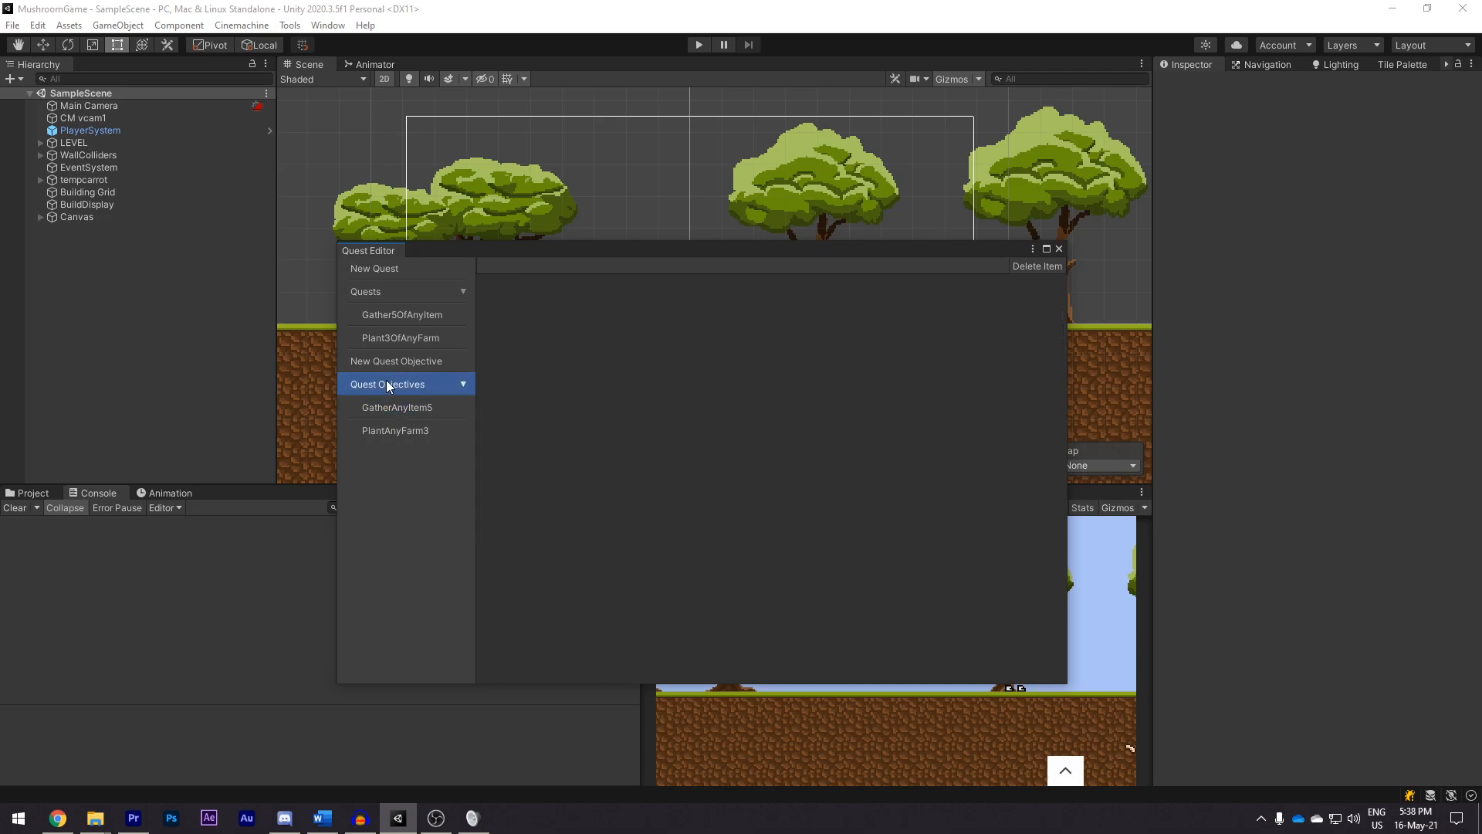
pyautogui.click(395, 359)
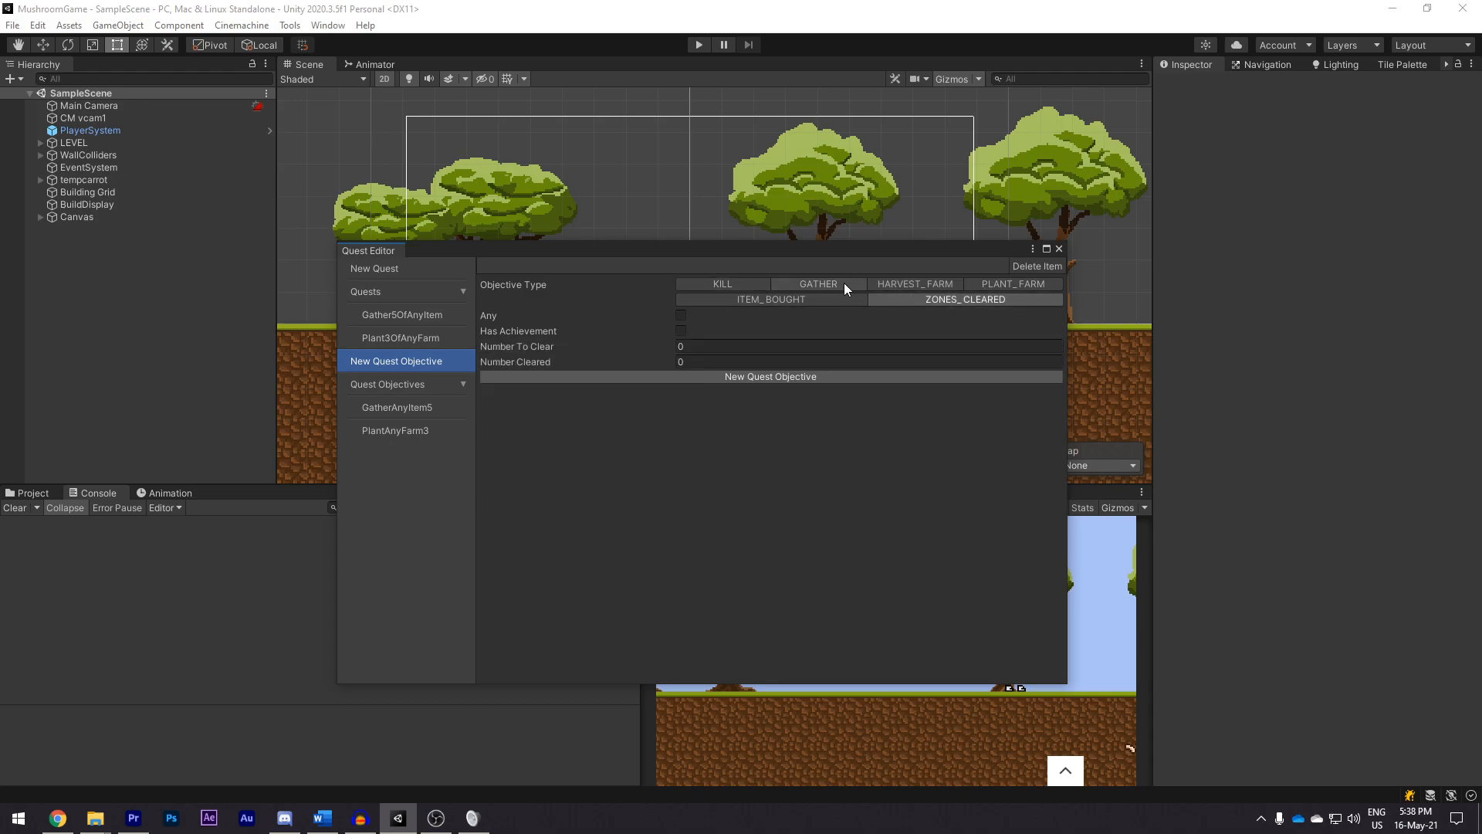
pyautogui.click(1012, 284)
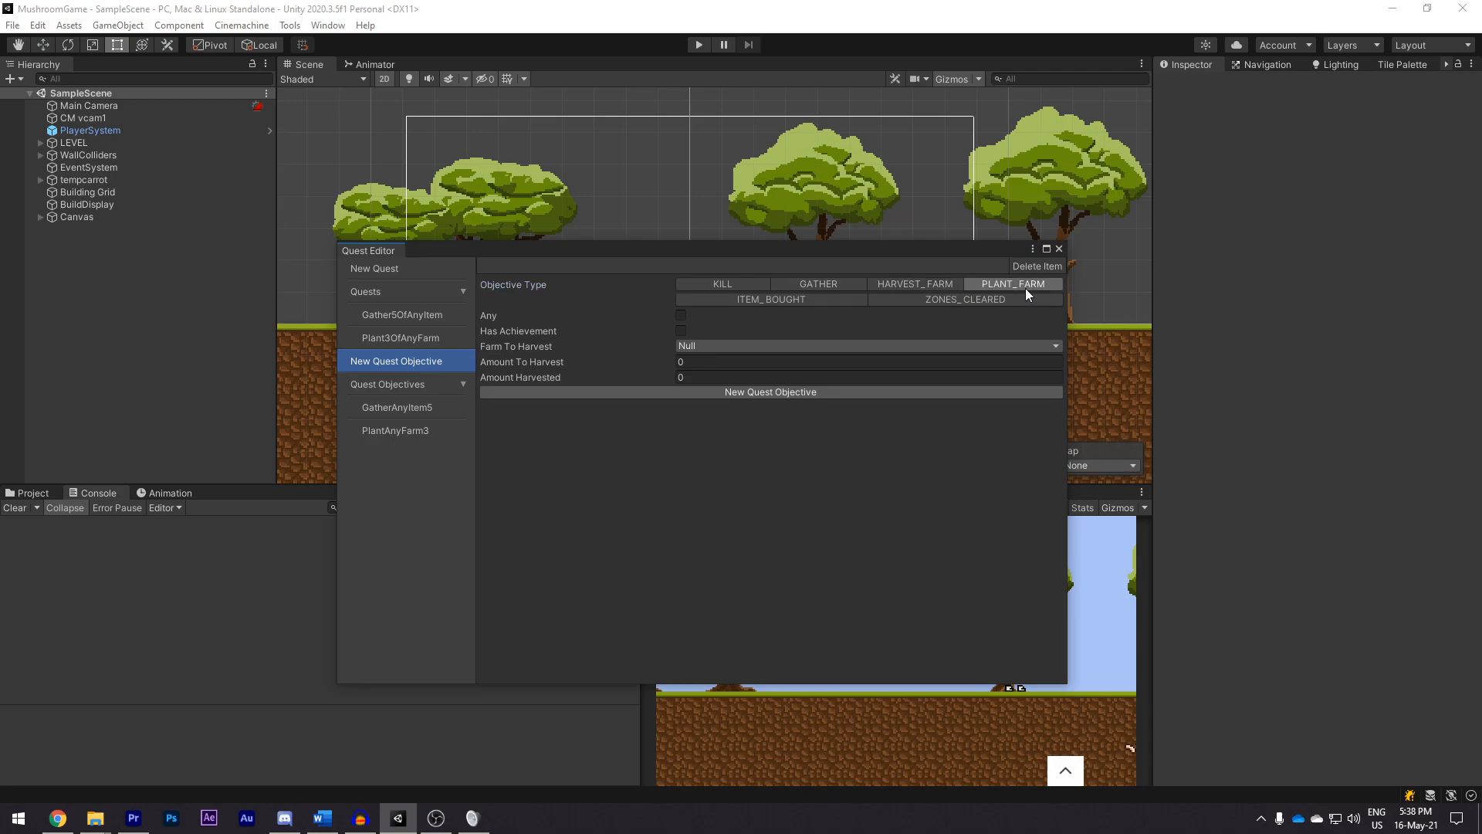
pyautogui.click(721, 284)
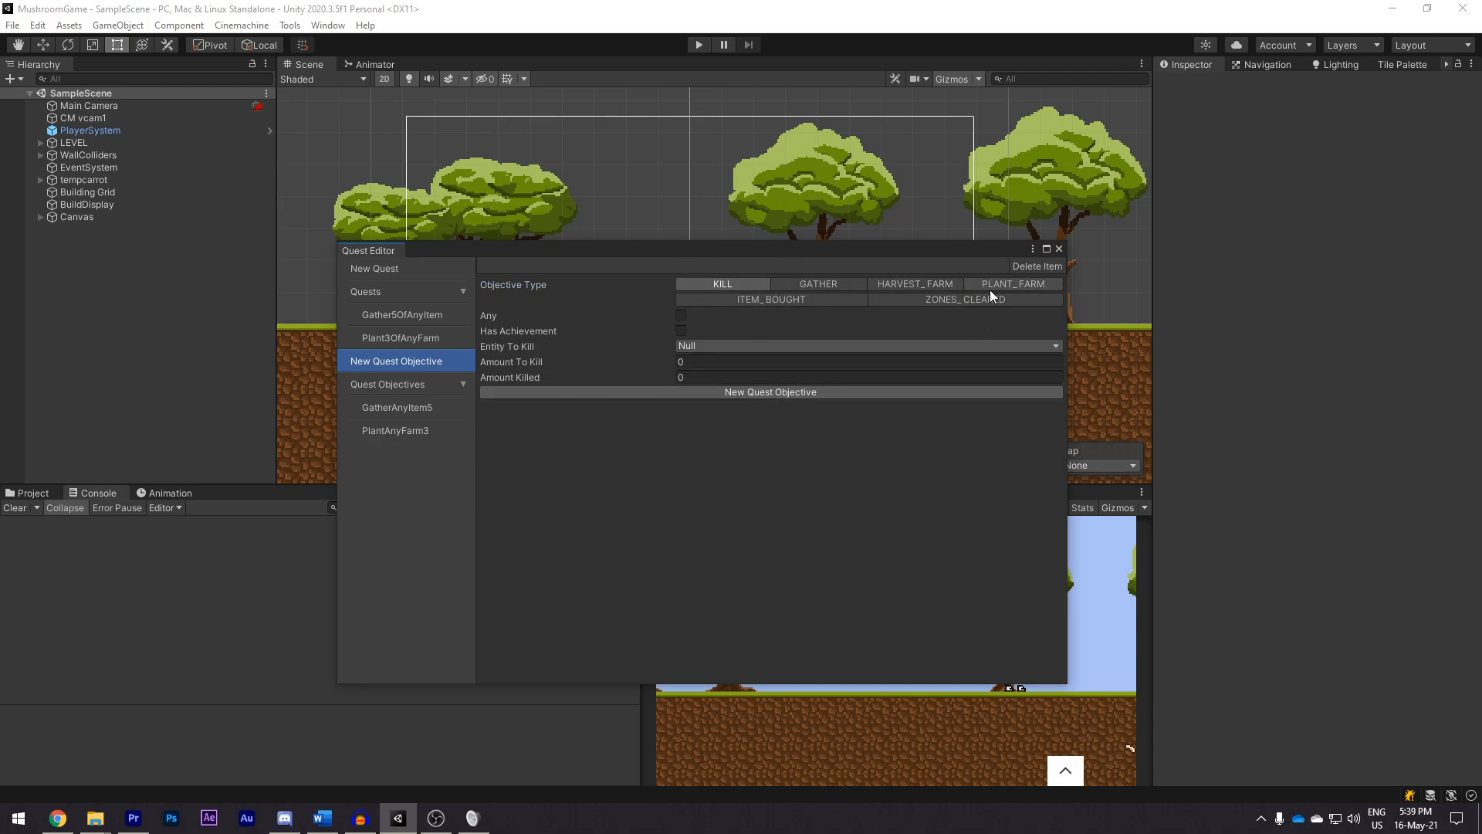
pyautogui.click(1013, 284)
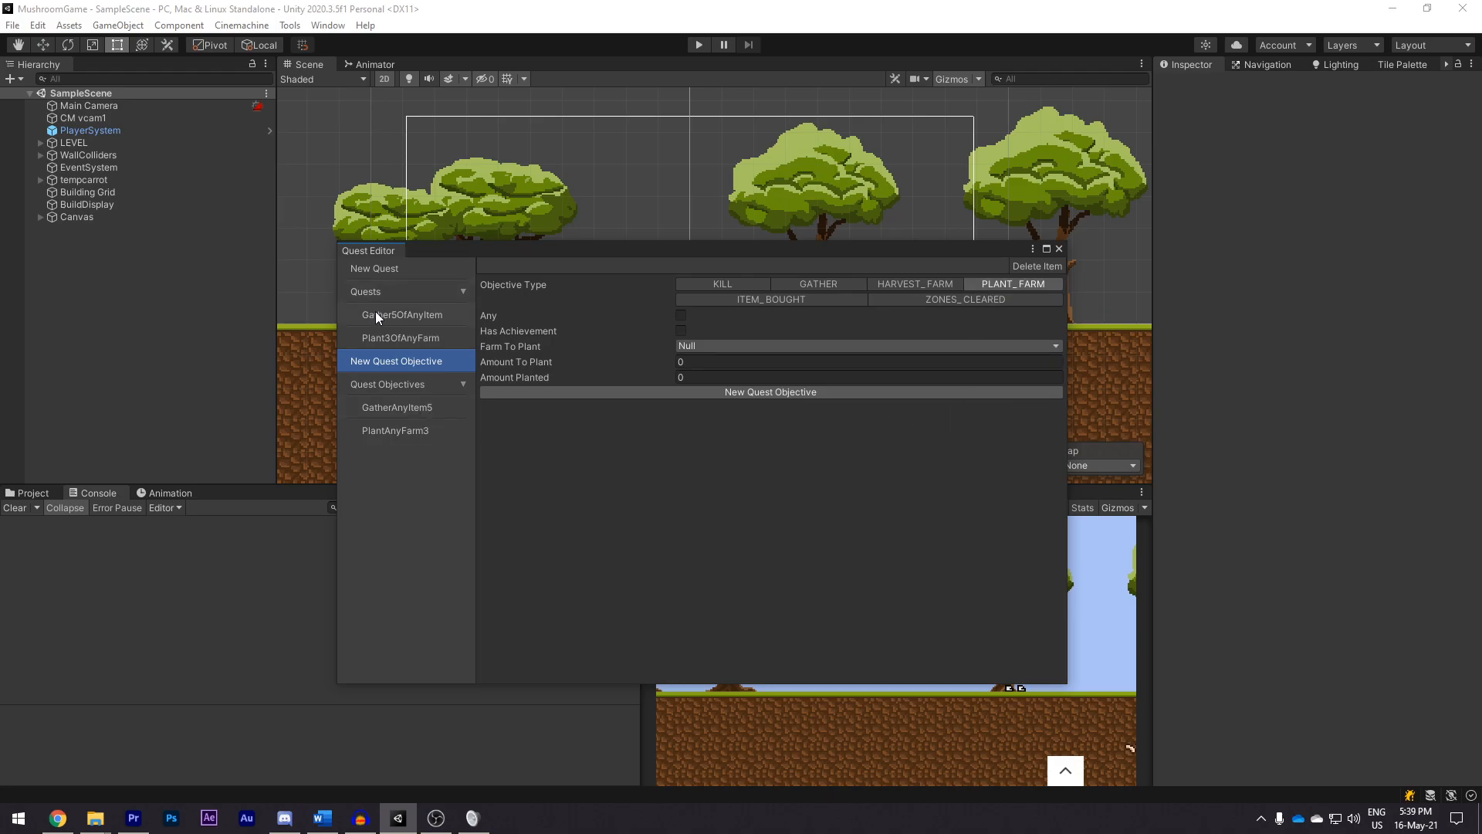
pyautogui.click(373, 268)
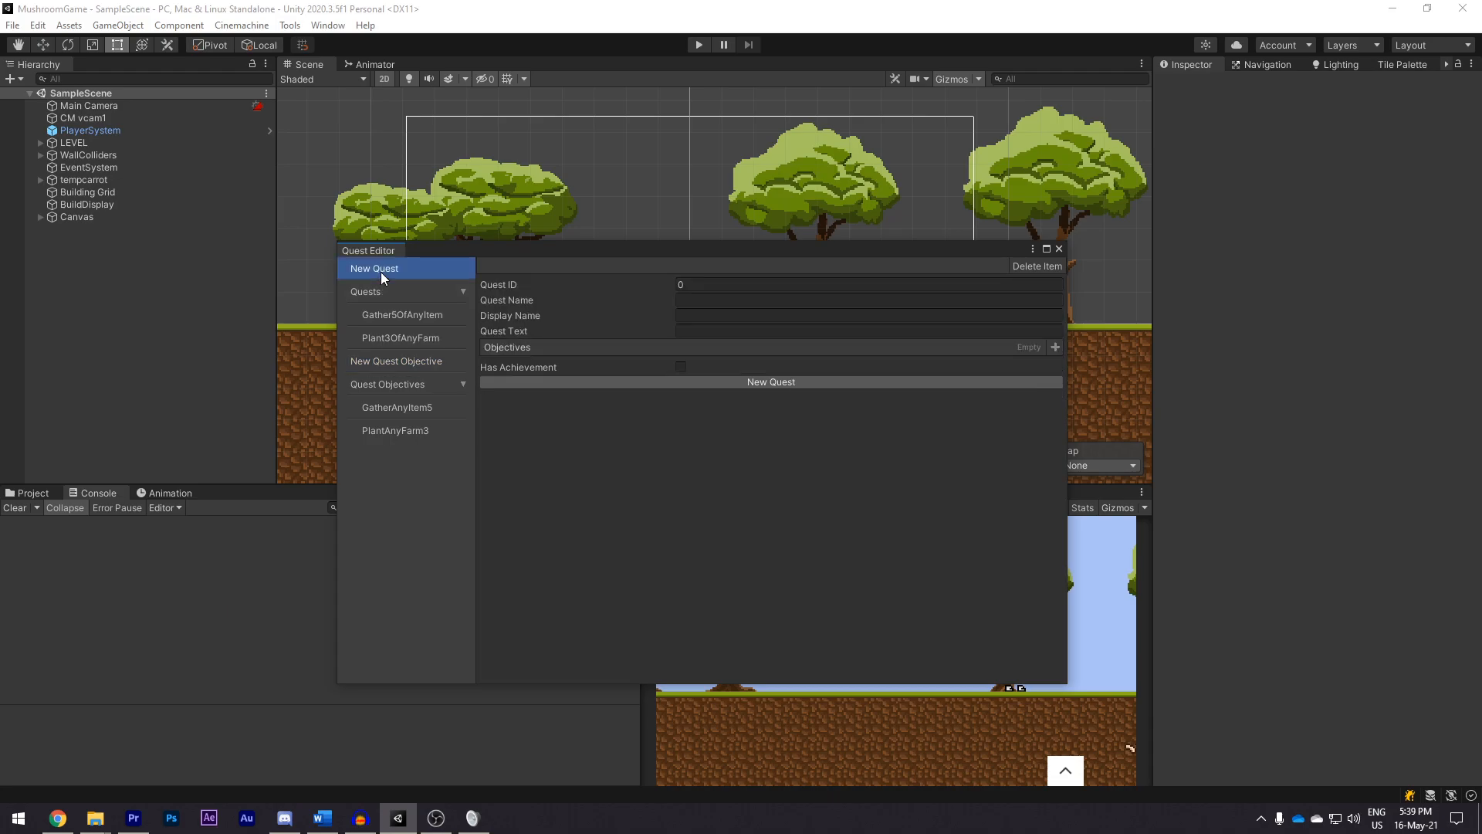
# Step: View Plant3OfAnyFarm's PlantAnyFarm3 objective and toggle Has Achievement on and off
pyautogui.click(400, 338)
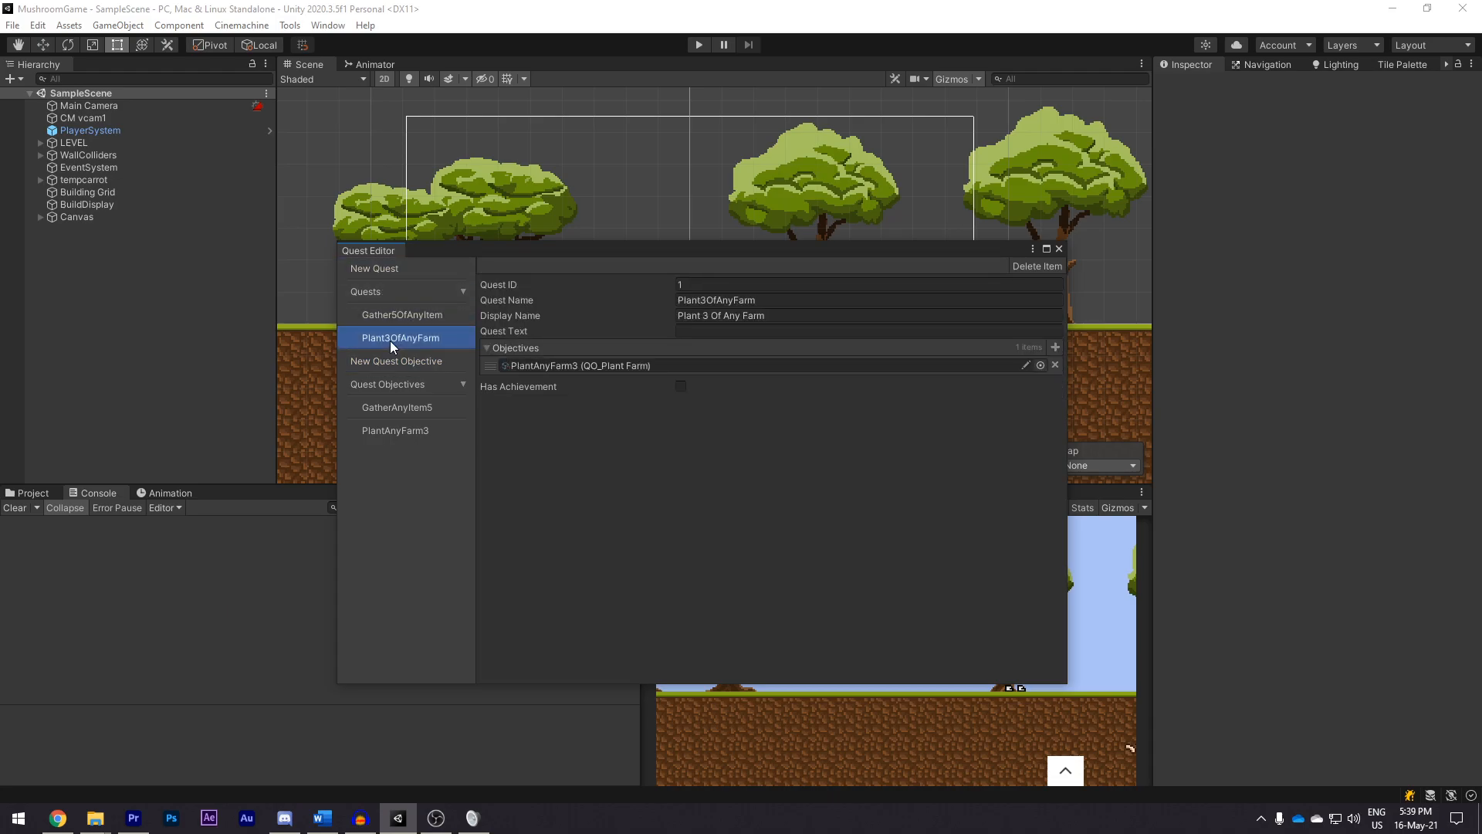
pyautogui.moveTo(366, 343)
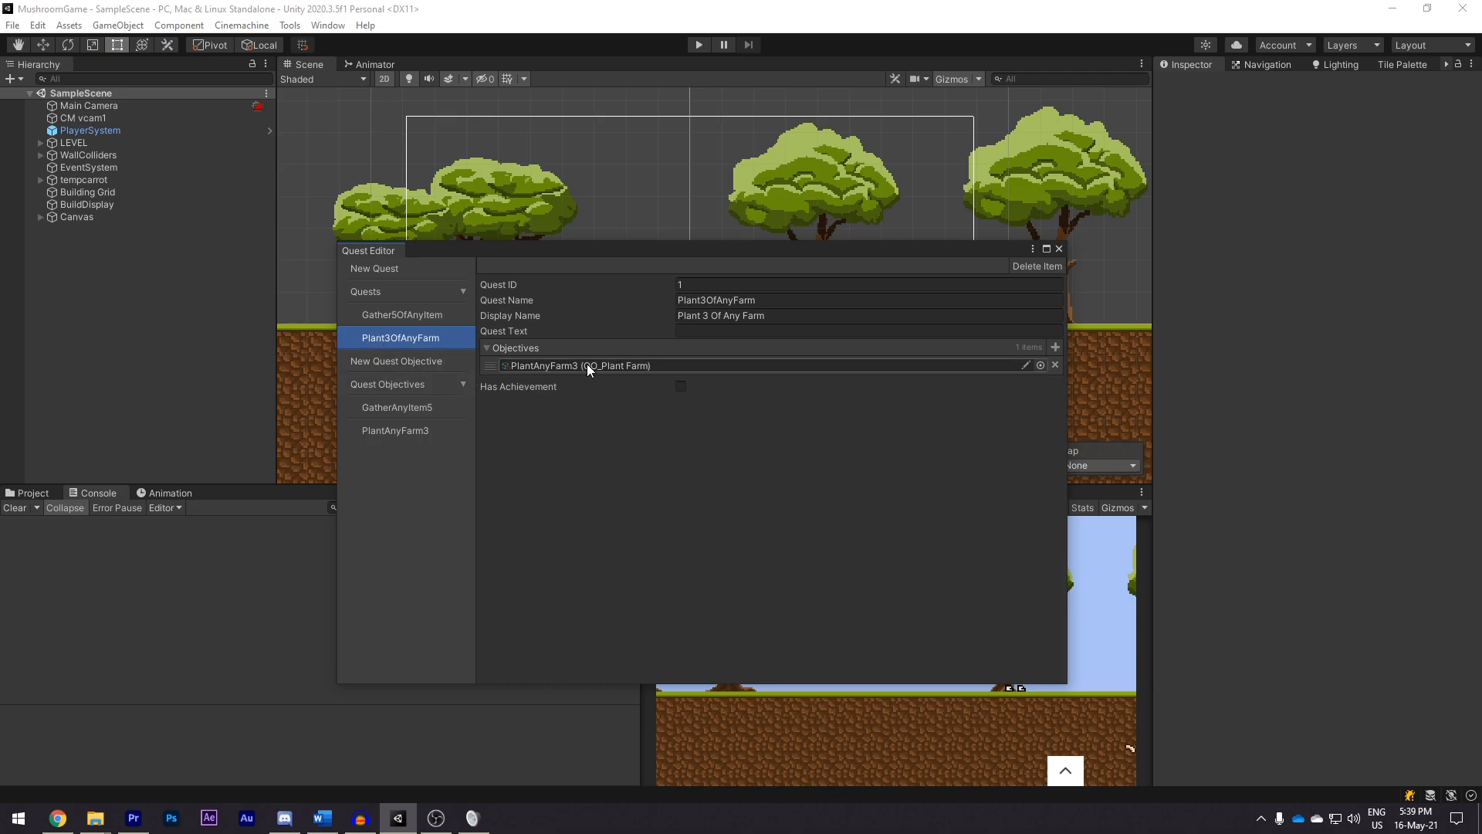
pyautogui.click(394, 430)
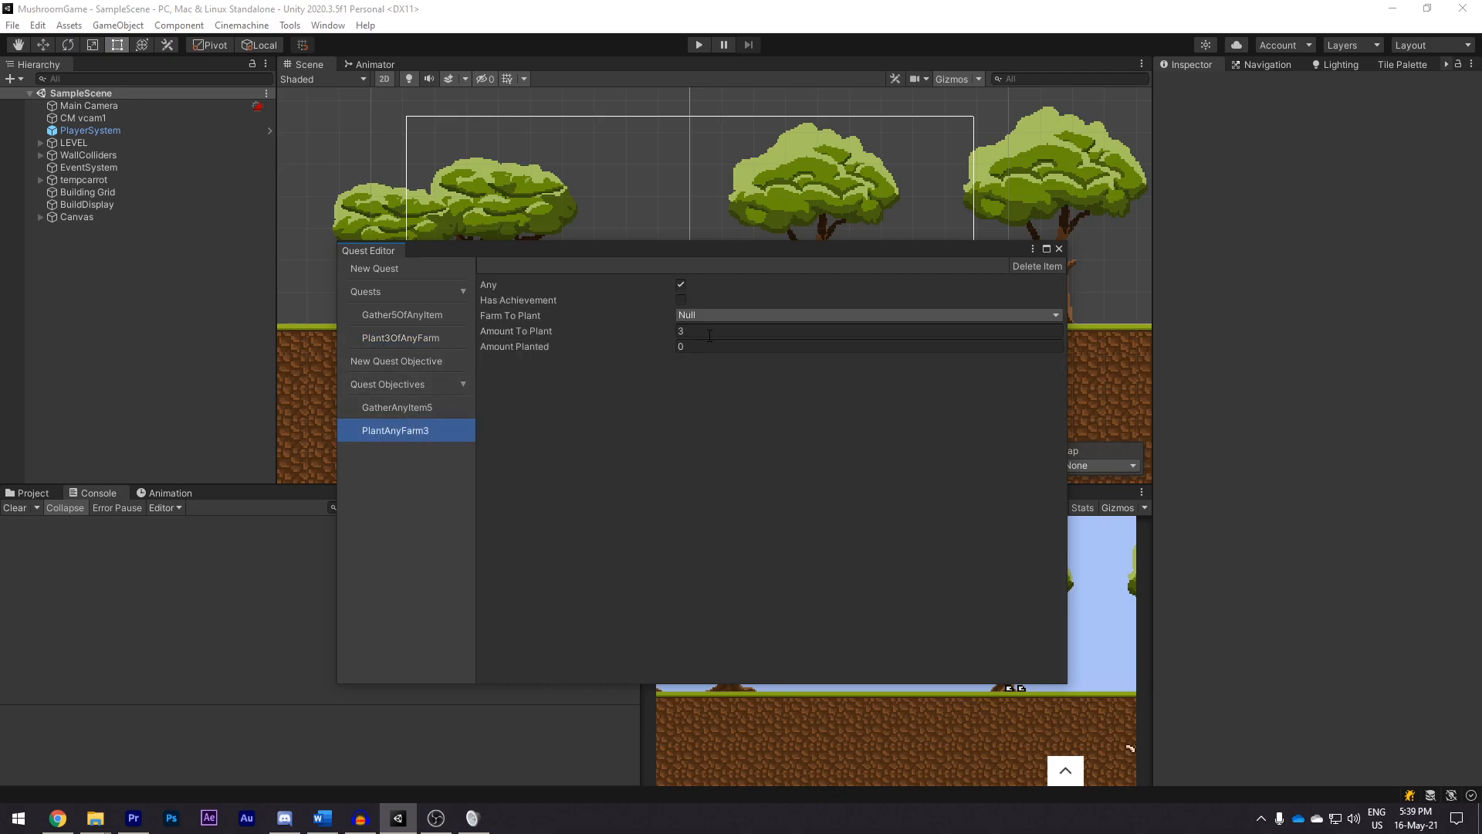
pyautogui.moveTo(622, 380)
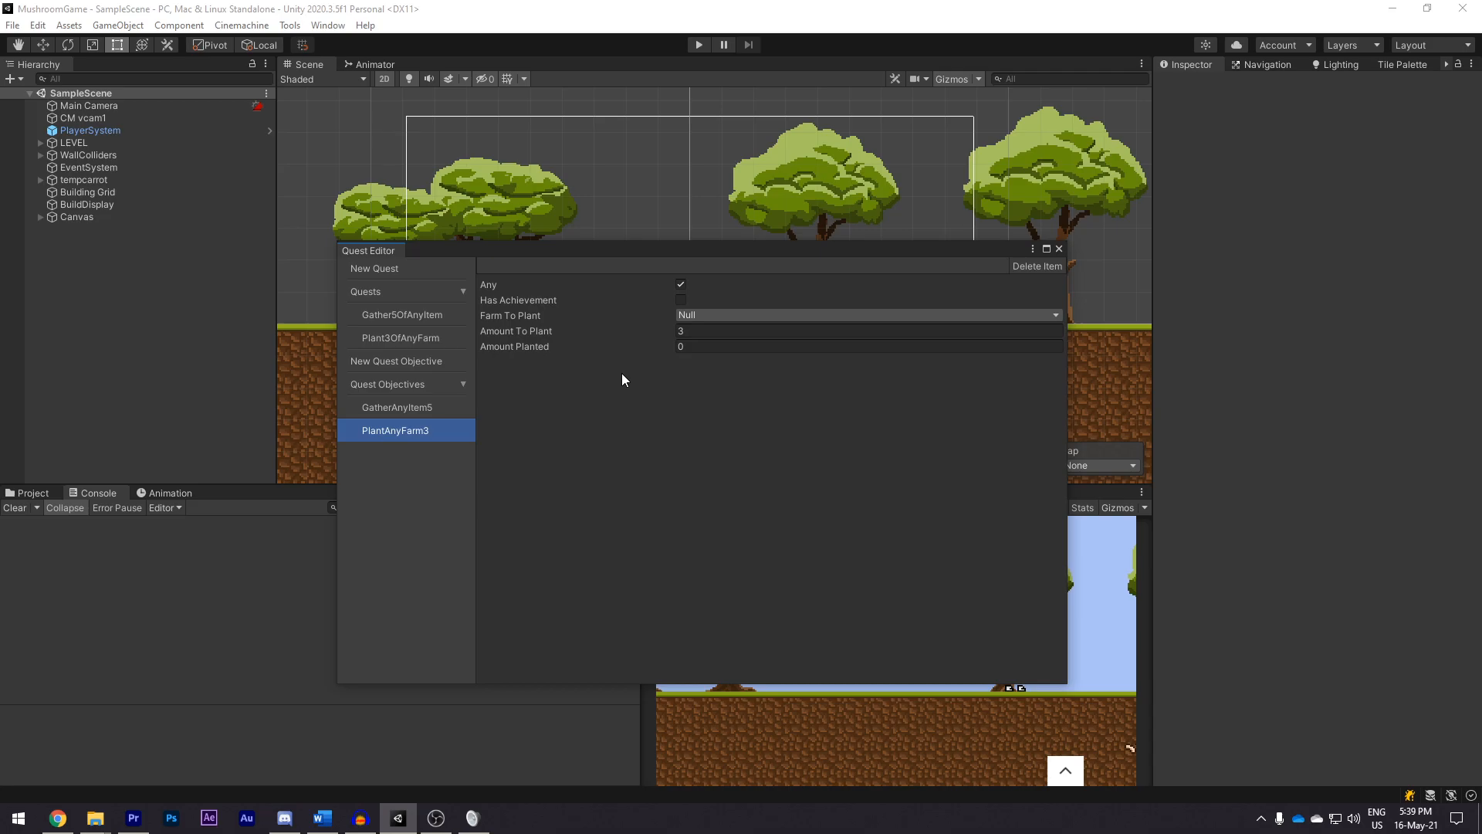
pyautogui.click(679, 299)
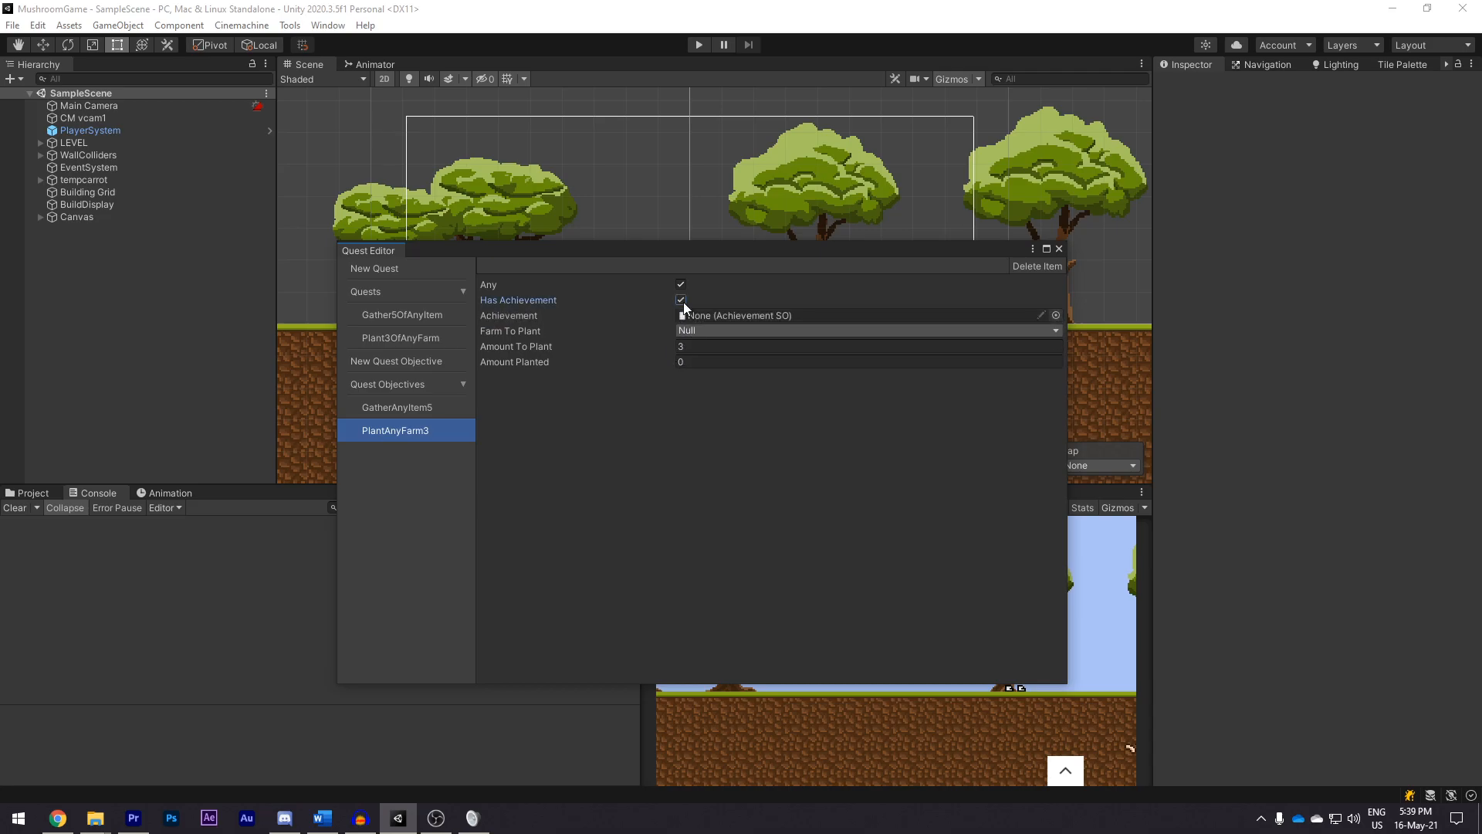
pyautogui.click(1056, 315)
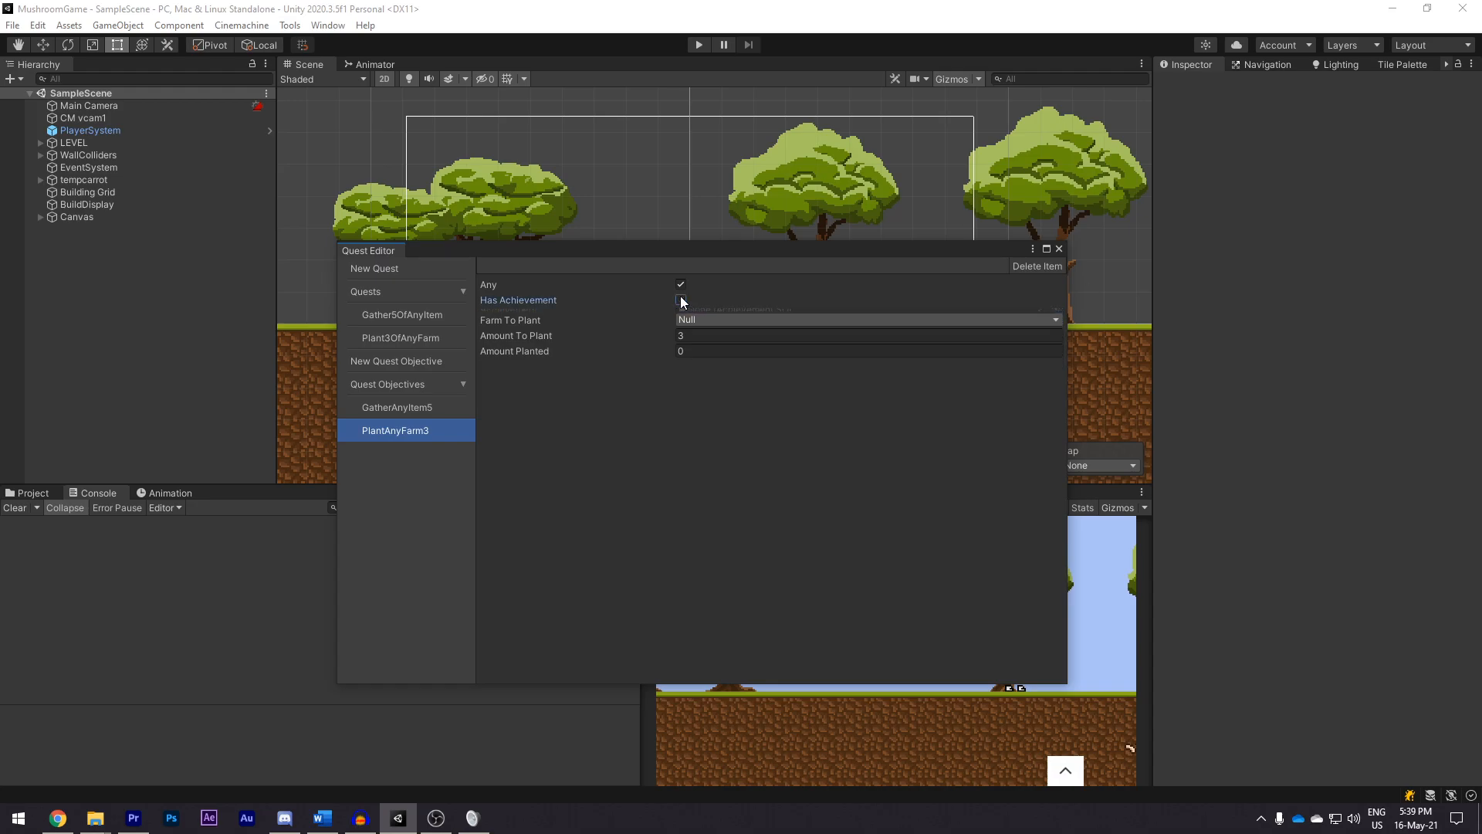
pyautogui.click(679, 299)
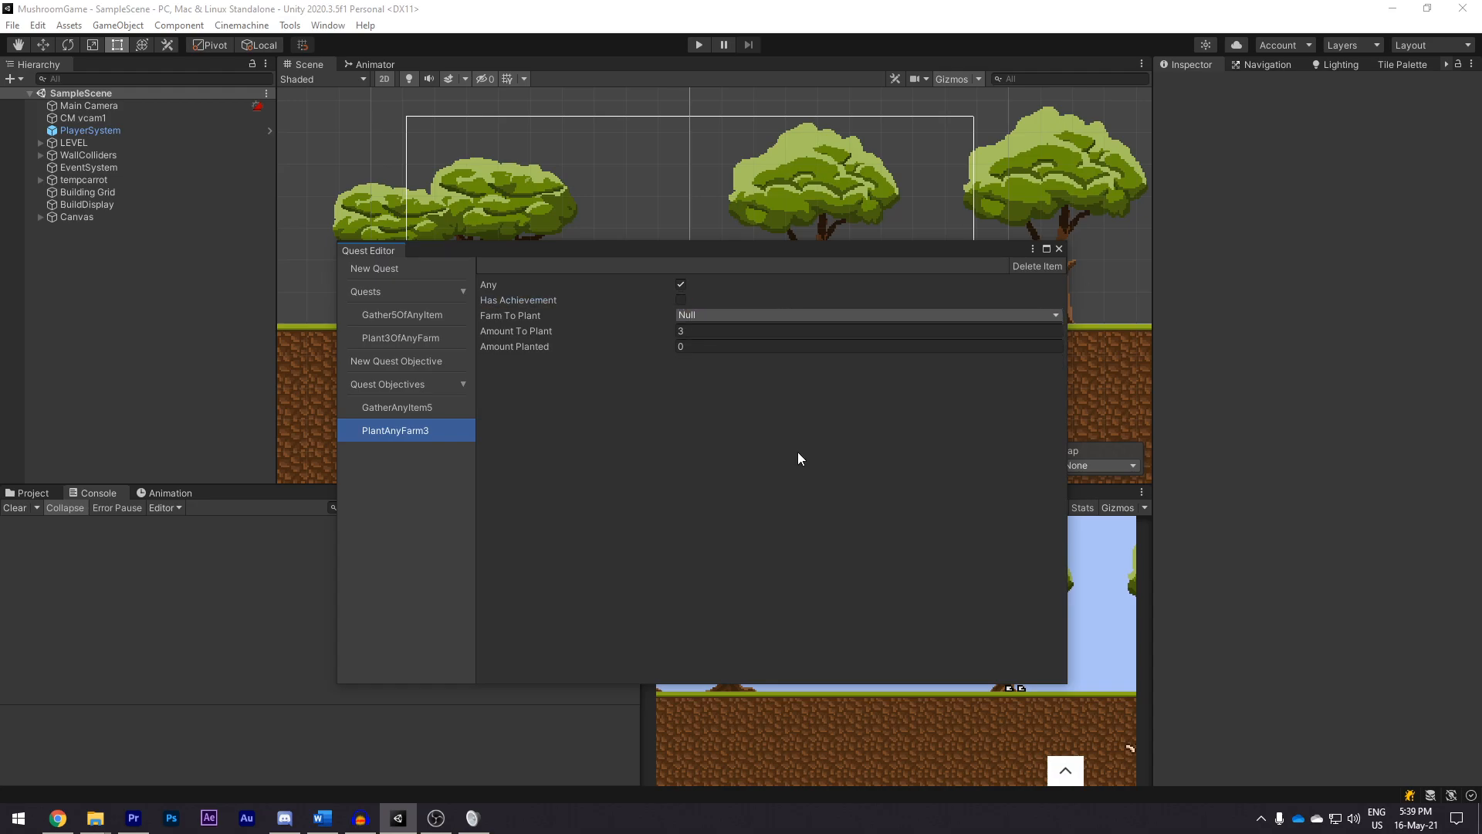
pyautogui.moveTo(694, 324)
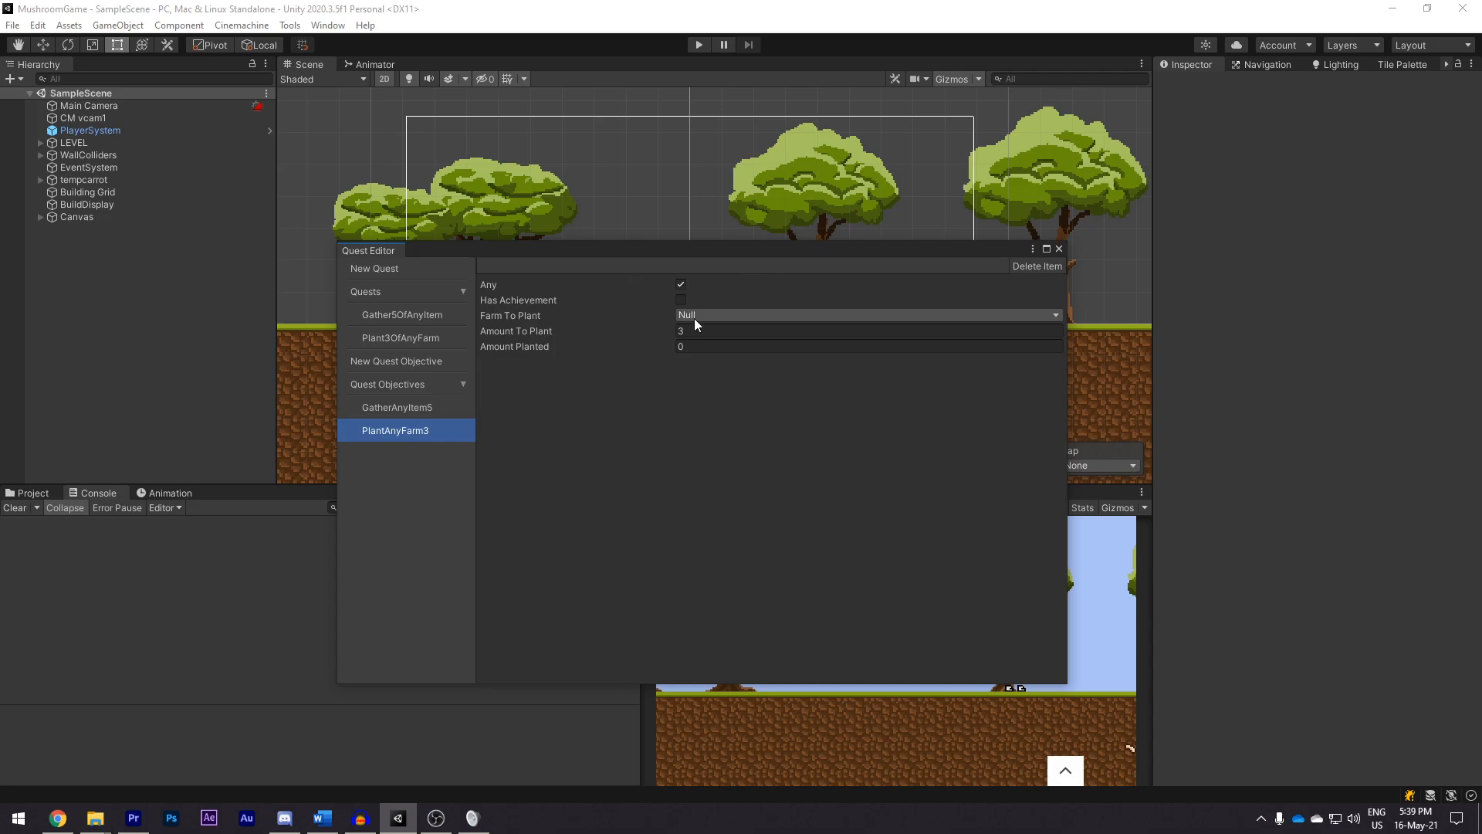
# Step: Run the game so the Plant3OfAnyFarm quest starts in the console
pyautogui.click(1058, 248)
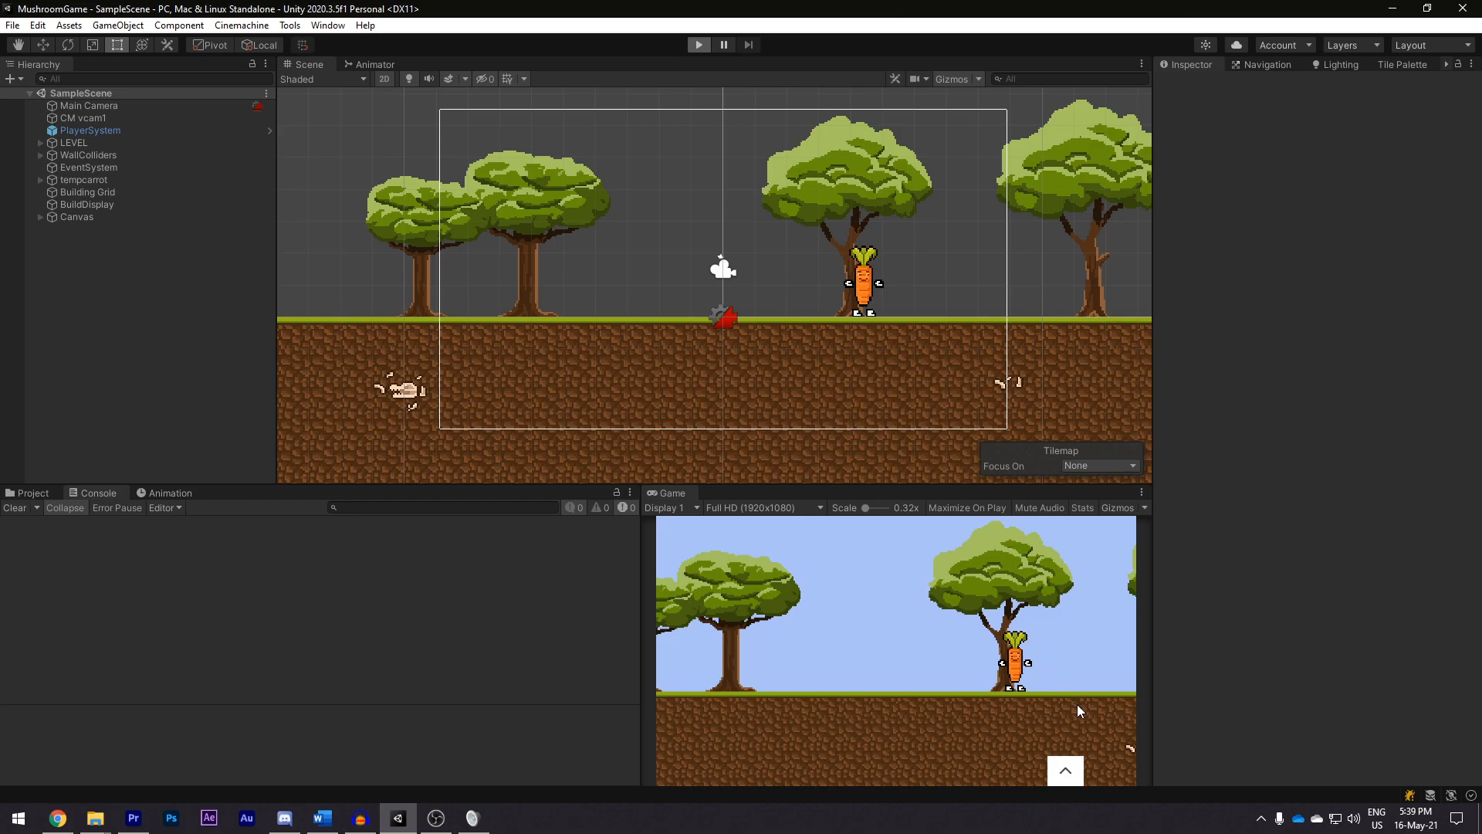
pyautogui.click(698, 45)
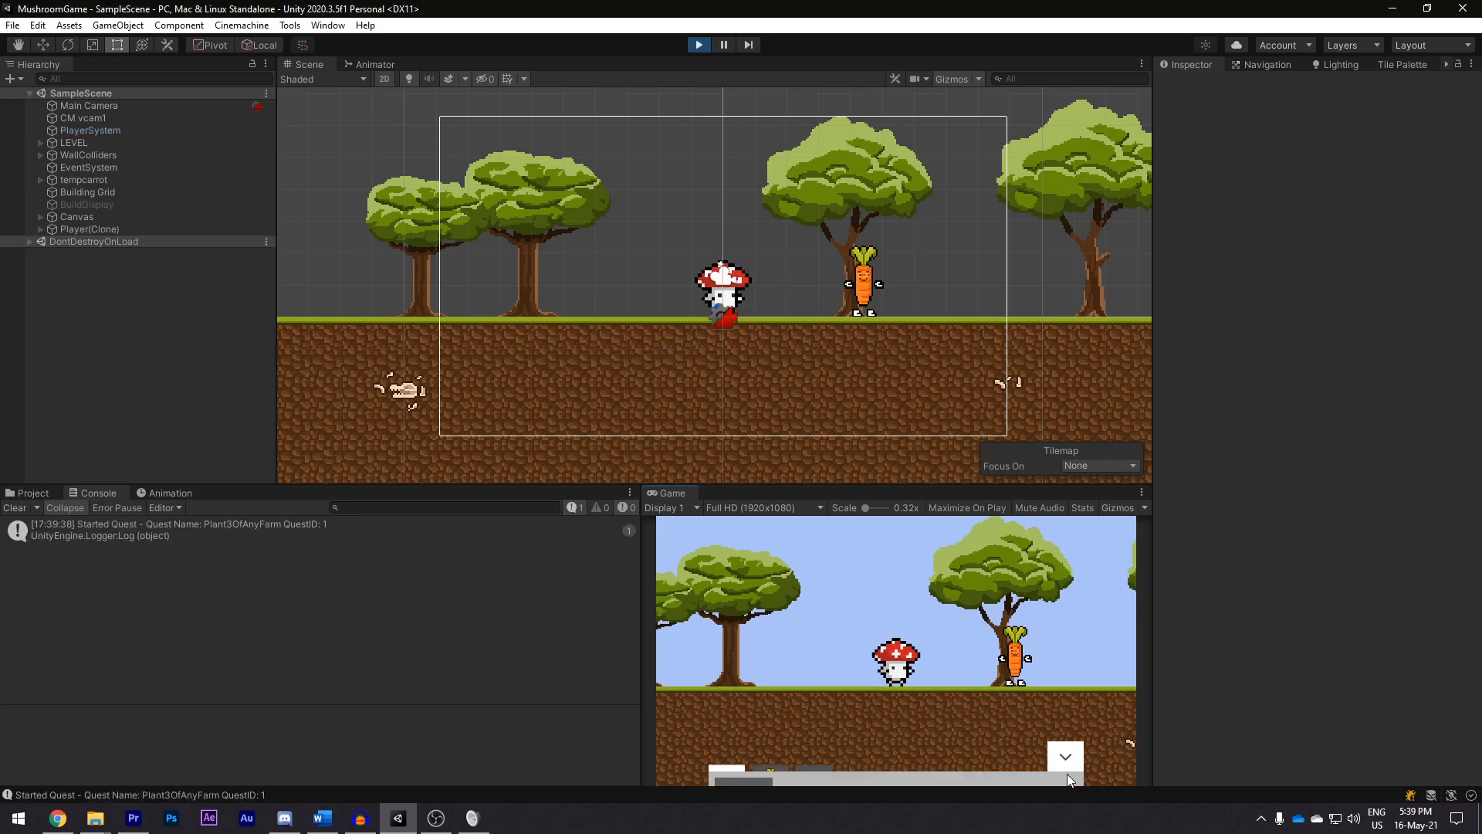